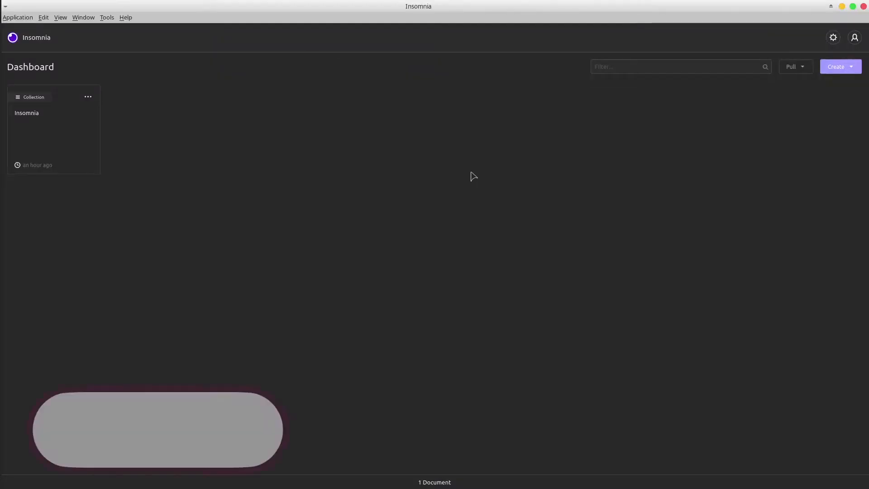
Open the Create menu on the Collections dashboard to show the New and Import From options
{"action": "type", "text": "Collecti"}
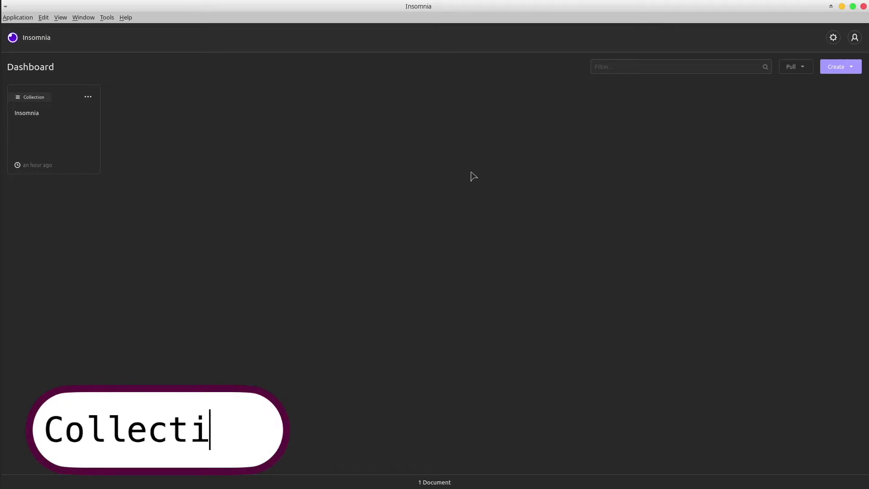
{"action": "type", "text": "ons"}
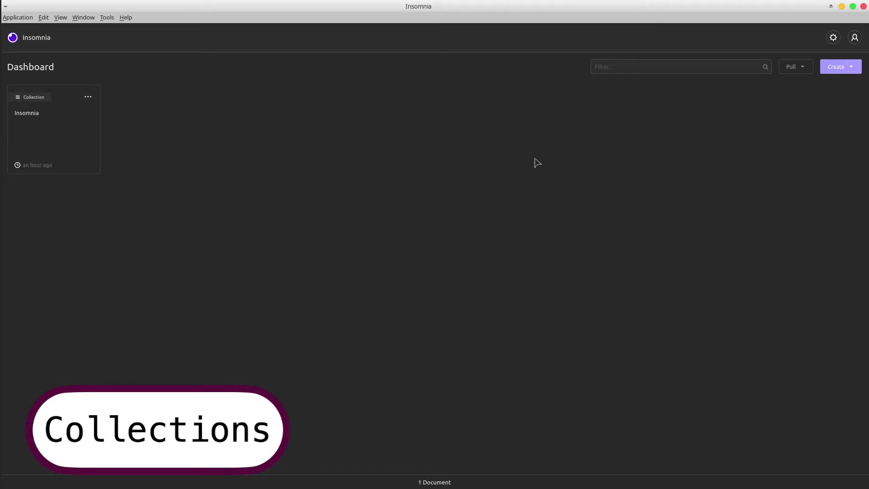
{"action": "left_click", "coordinate": [840, 66]}
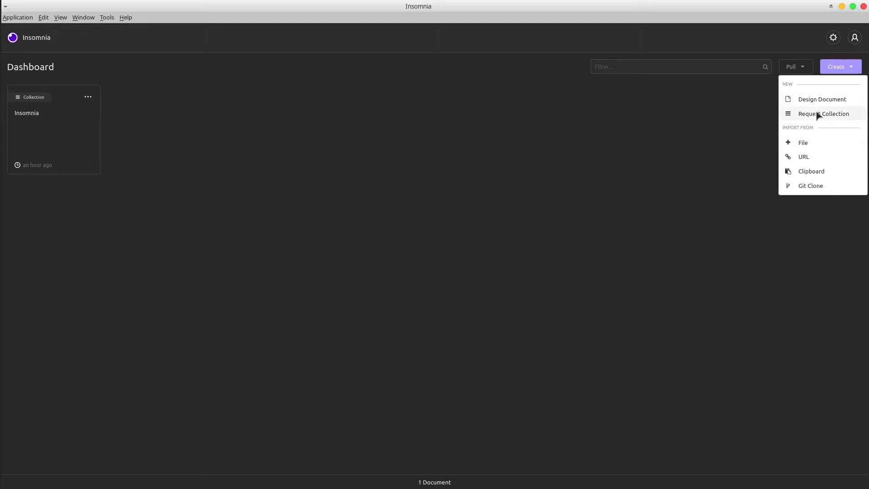
Create a Request Collection named 'qa-practice'
{"action": "left_click", "coordinate": [823, 114]}
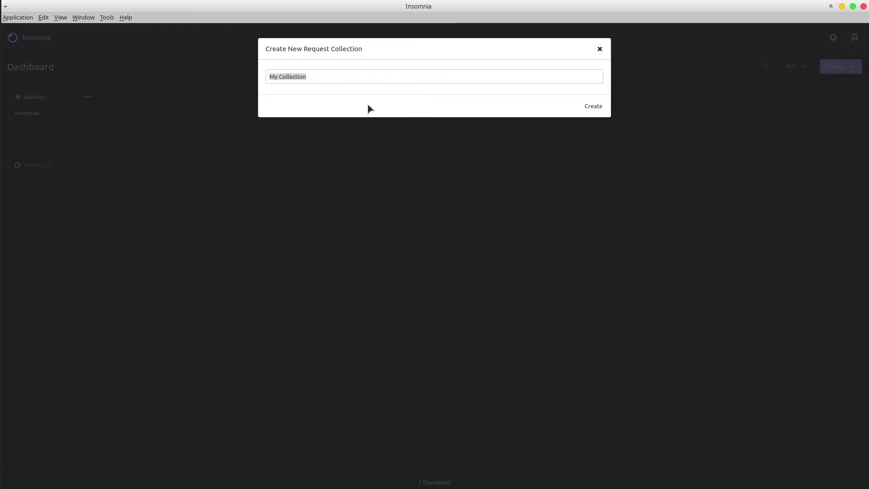
{"action": "left_click", "coordinate": [329, 76]}
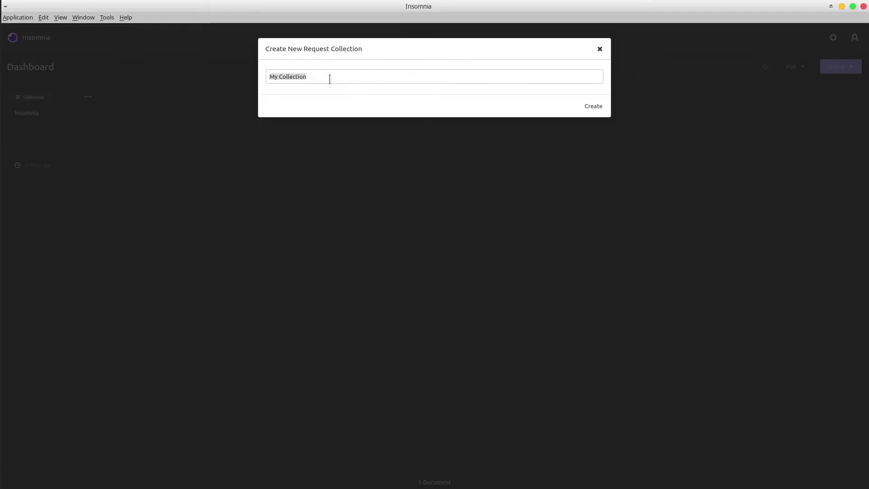
{"action": "type", "text": "qa-practice"}
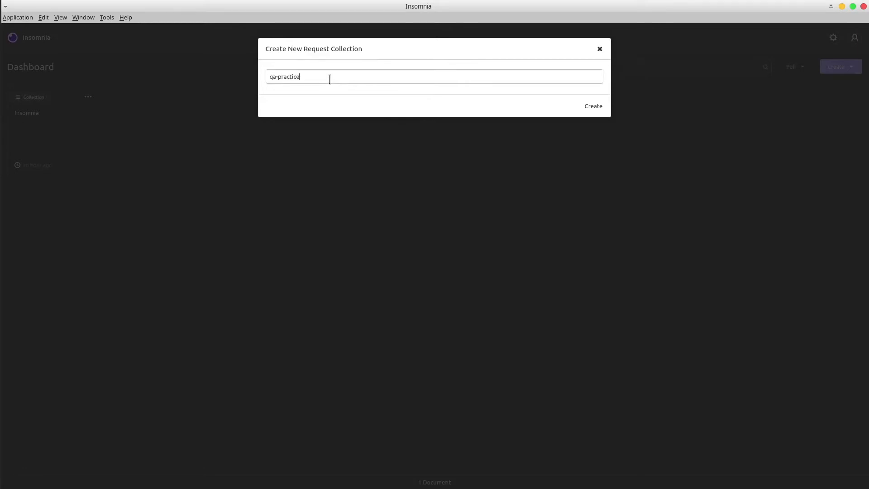
{"action": "left_click", "coordinate": [593, 106]}
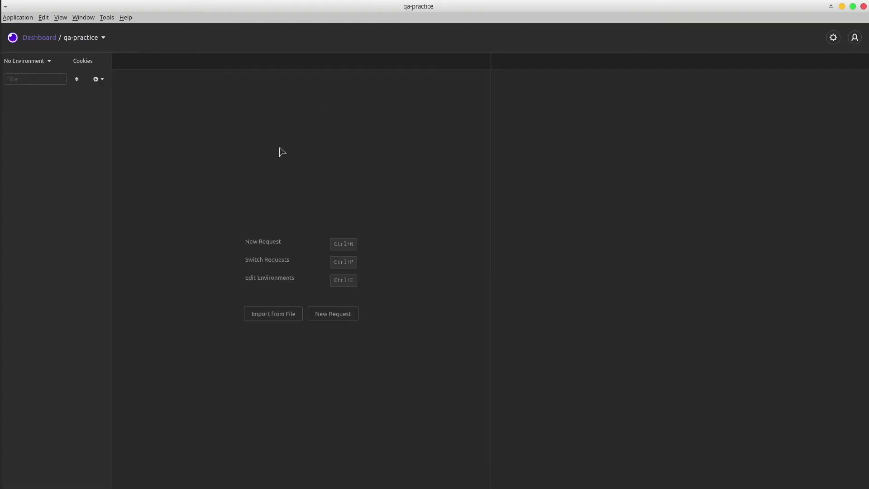
{"action": "mouse_move", "coordinate": [287, 152]}
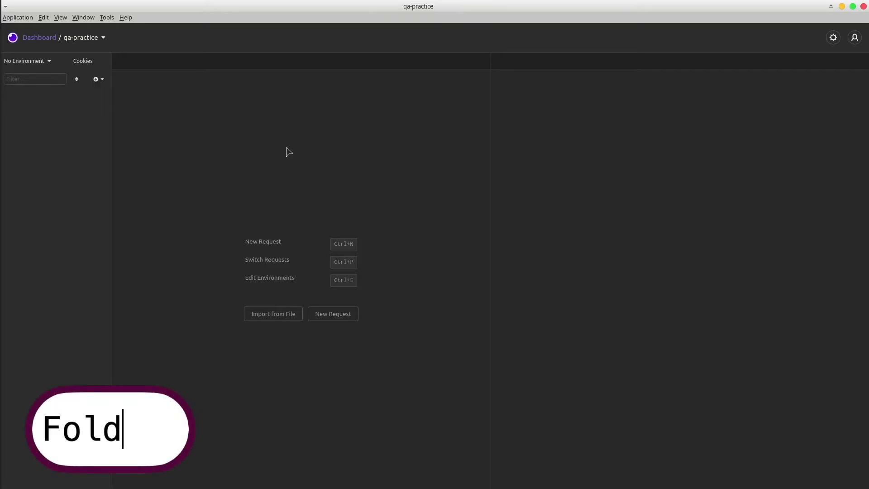
Bring up the New Request / New Folder menu in the empty qa-practice sidebar
{"action": "type", "text": "ers"}
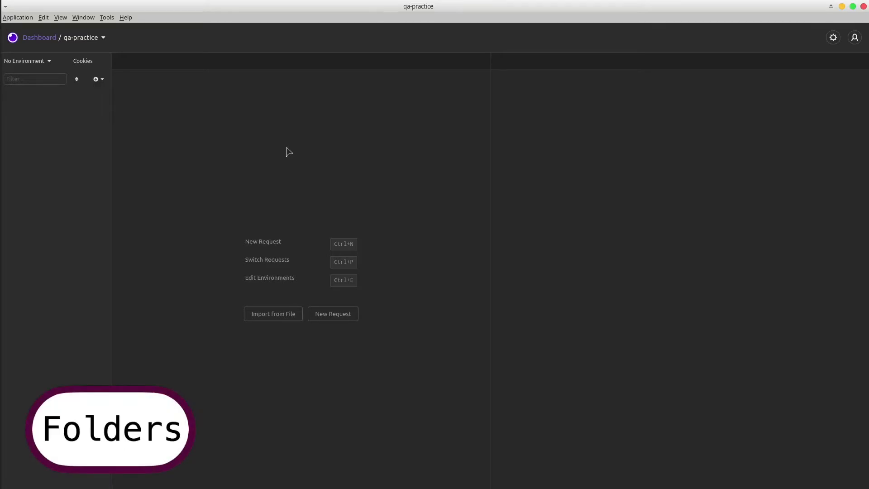
{"action": "mouse_move", "coordinate": [55, 128]}
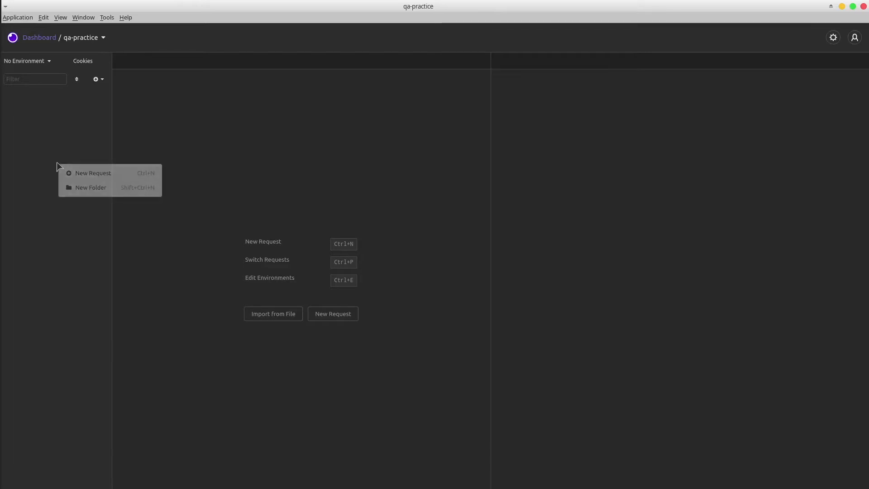
Add two folders to qa-practice: auth and employees
{"action": "left_click", "coordinate": [90, 187]}
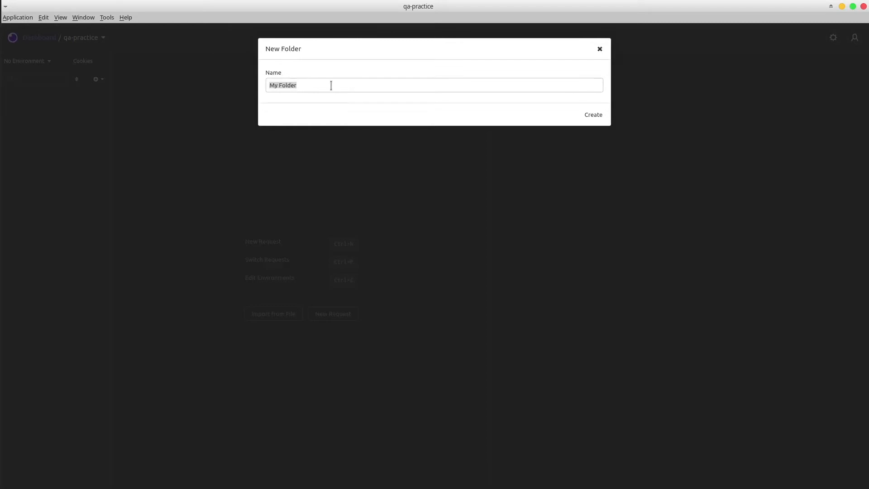
{"action": "type", "text": "auth"}
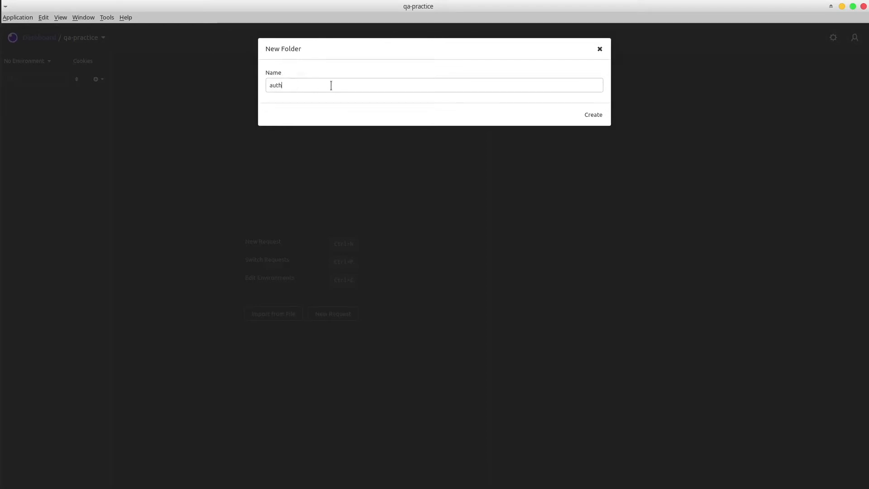
{"action": "left_click", "coordinate": [593, 115]}
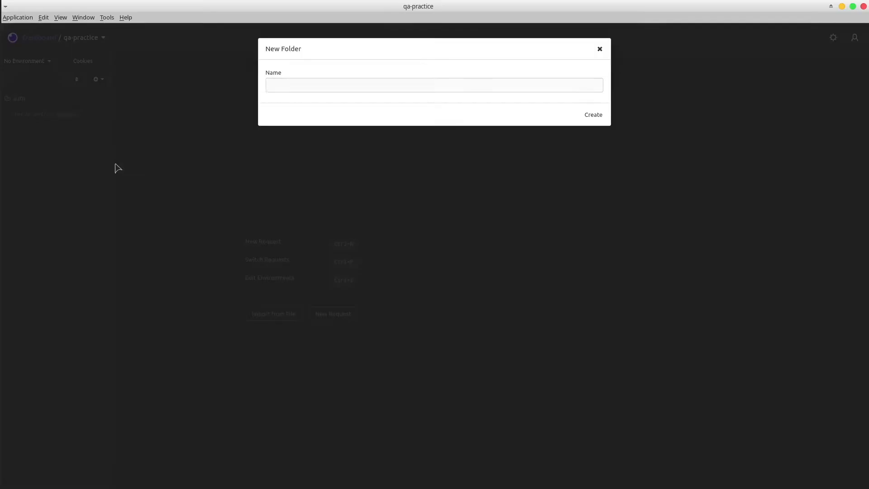
{"action": "type", "text": "employees"}
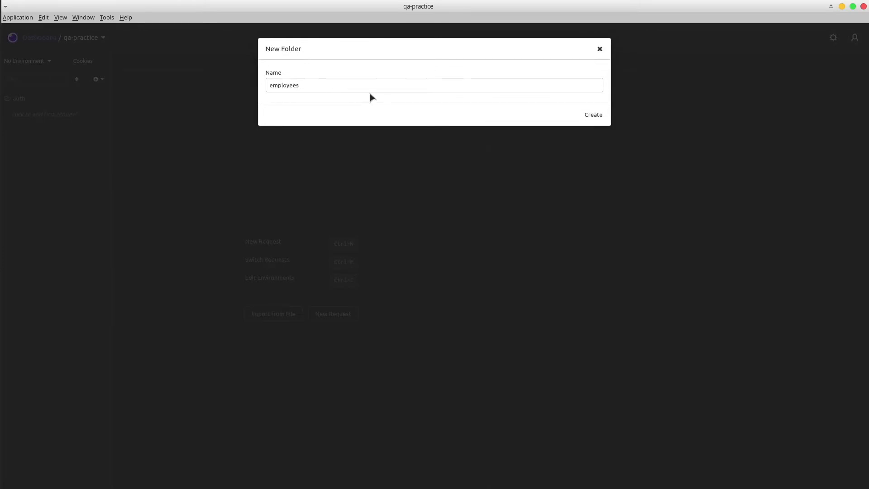
{"action": "left_click", "coordinate": [592, 114]}
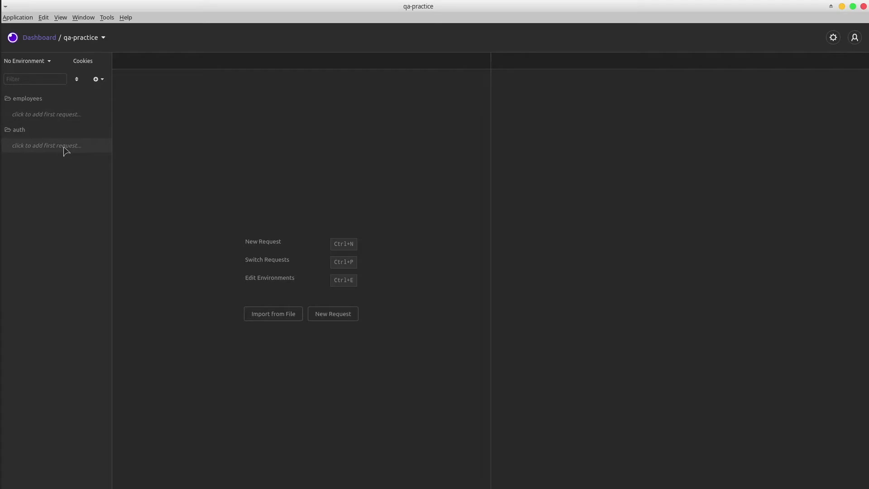
{"action": "mouse_move", "coordinate": [290, 154]}
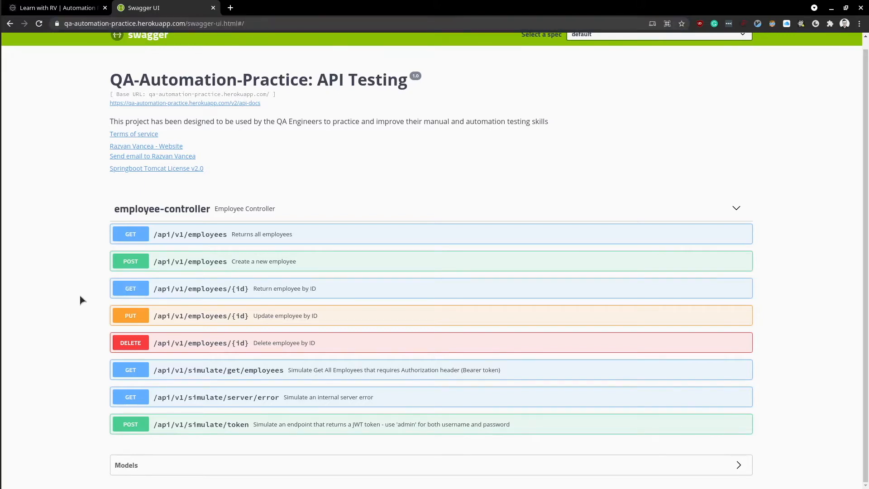
{"action": "mouse_move", "coordinate": [226, 433]}
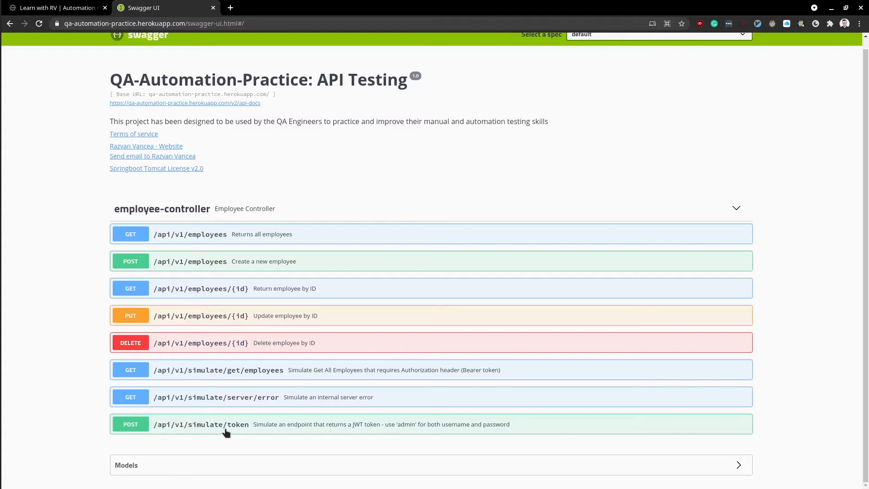
{"action": "mouse_move", "coordinate": [256, 51]}
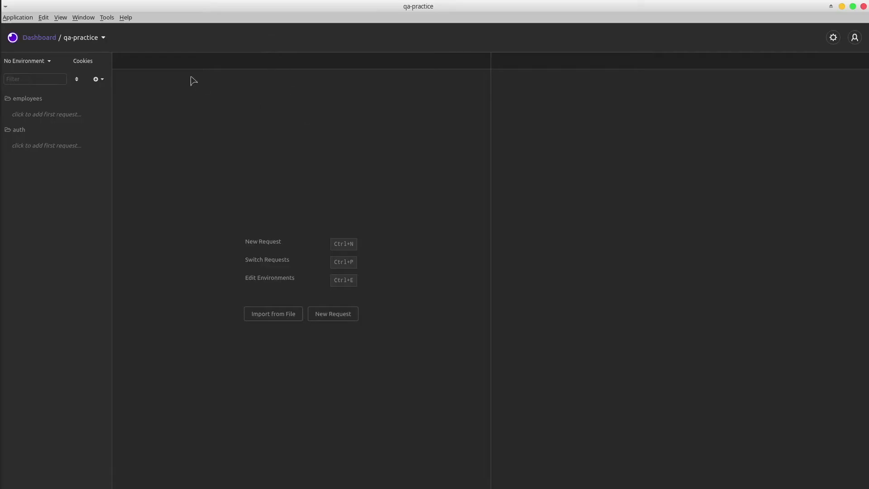
Add a POST request named 'token' to the auth folder
{"action": "left_click", "coordinate": [332, 314]}
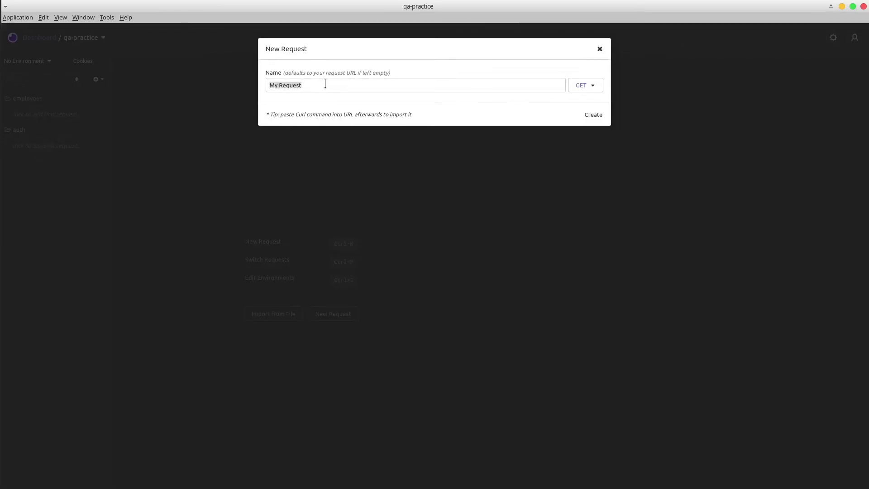
{"action": "type", "text": "token"}
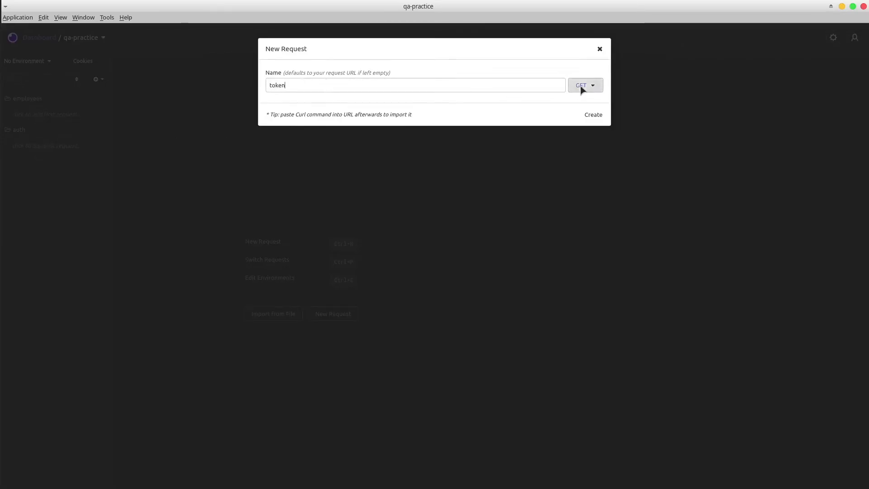
{"action": "left_click", "coordinate": [593, 114]}
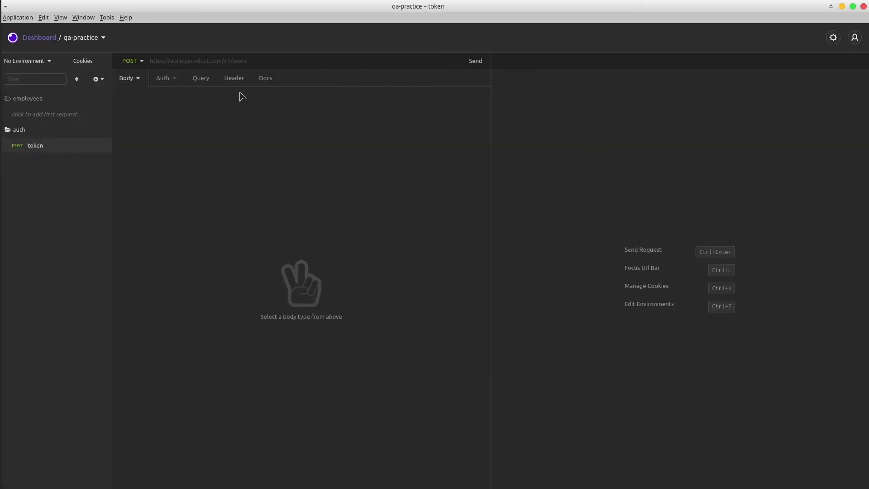
Enter the practice API token URL ending in /api/v1/simulate/token
{"action": "type", "text": "https://qa-automation-practice.herokuapp.com/swagger-ui.html#"}
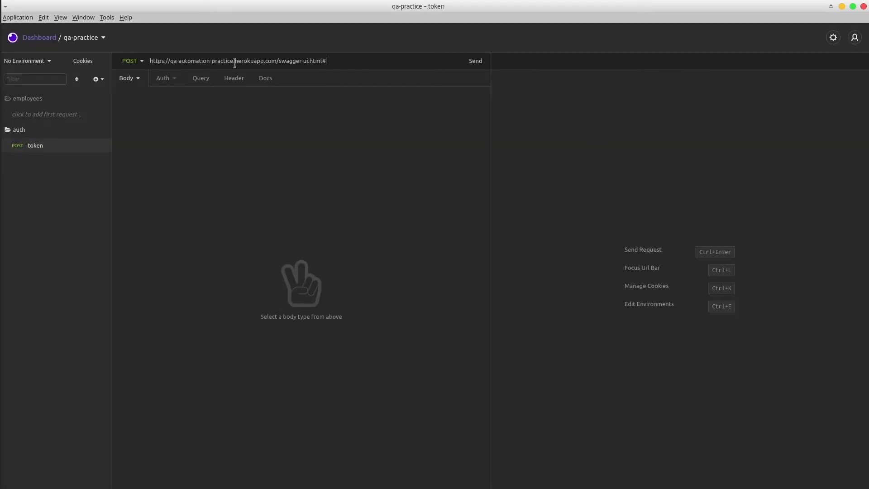
{"action": "type", "text": "api"}
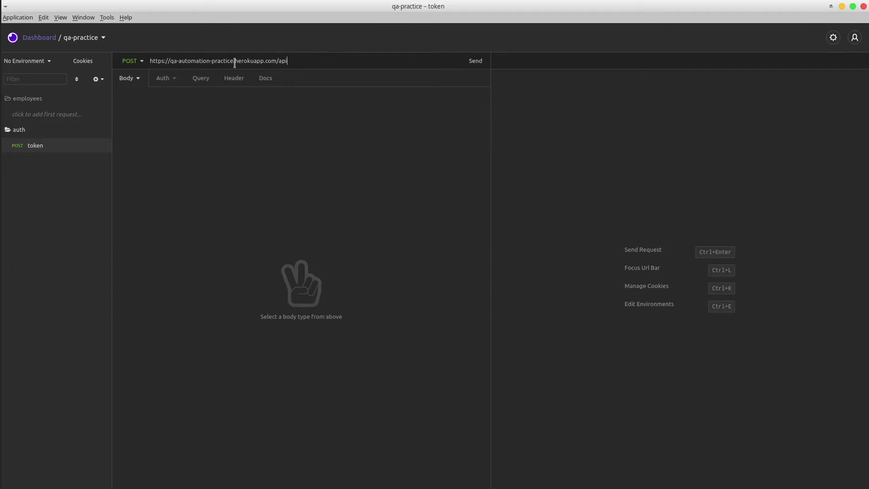
{"action": "type", "text": "/v1/simula"}
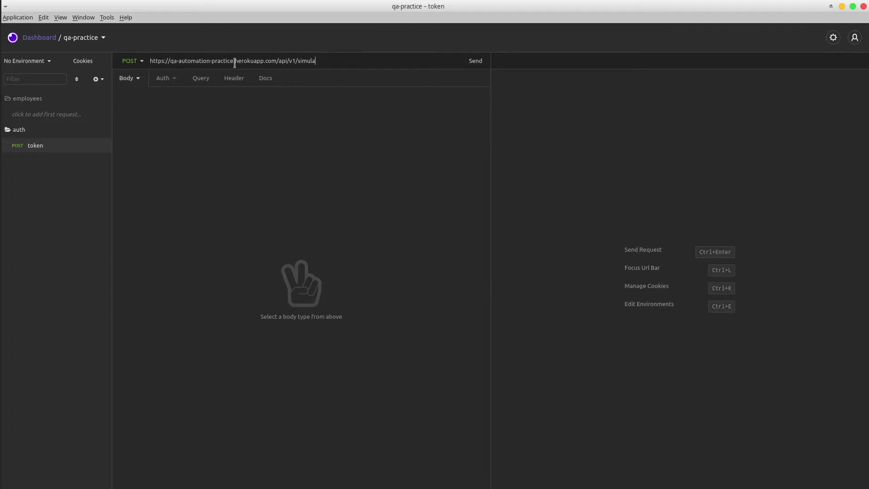
{"action": "type", "text": "te/token"}
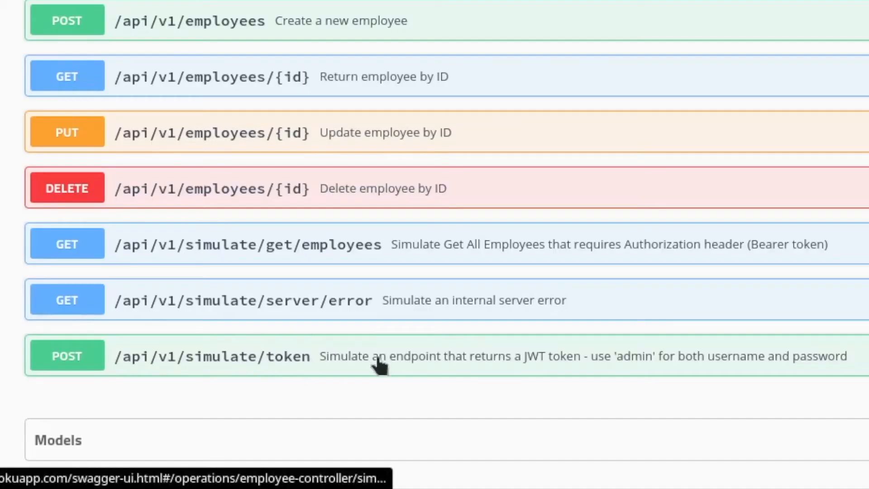
{"action": "mouse_move", "coordinate": [574, 363]}
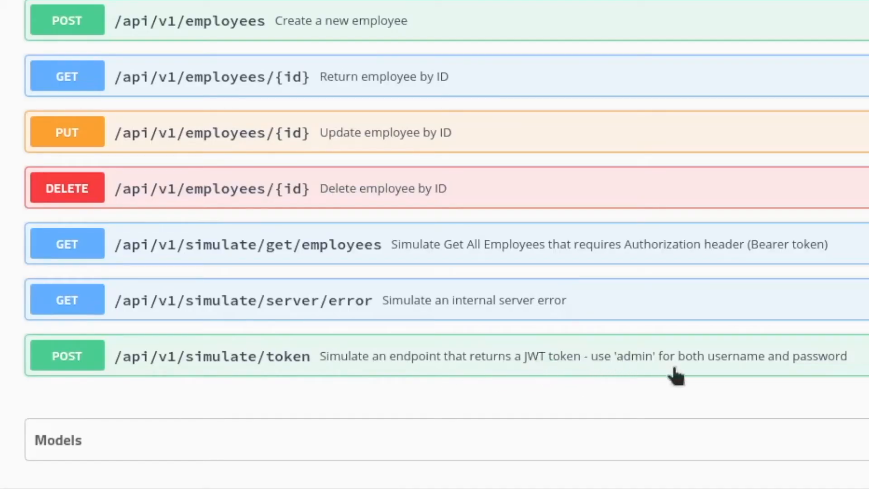
{"action": "mouse_move", "coordinate": [760, 377]}
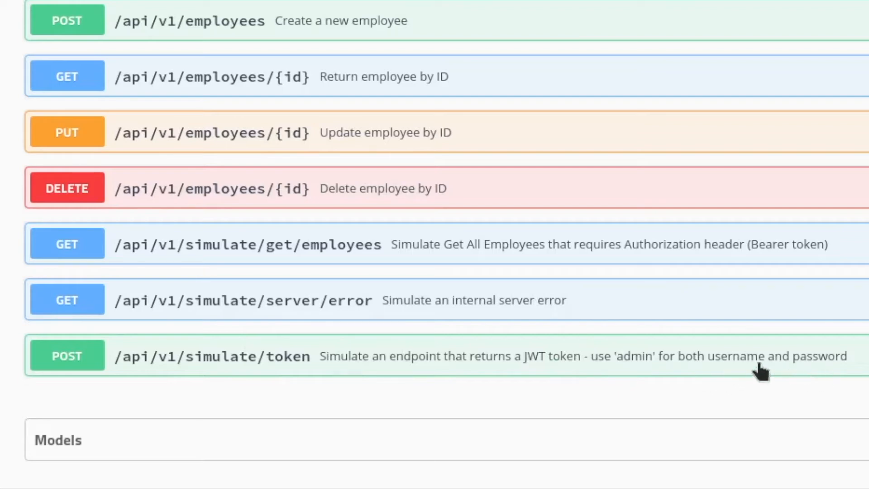
{"action": "mouse_move", "coordinate": [613, 169]}
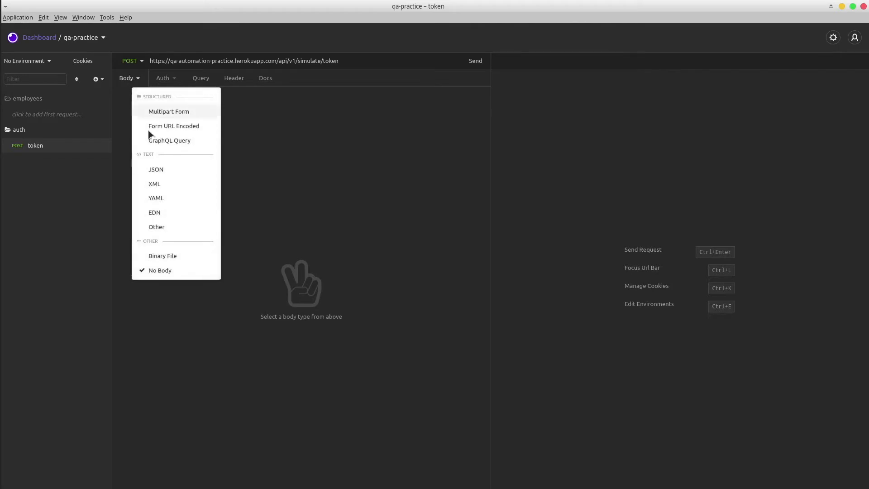
{"action": "left_click", "coordinate": [155, 169]}
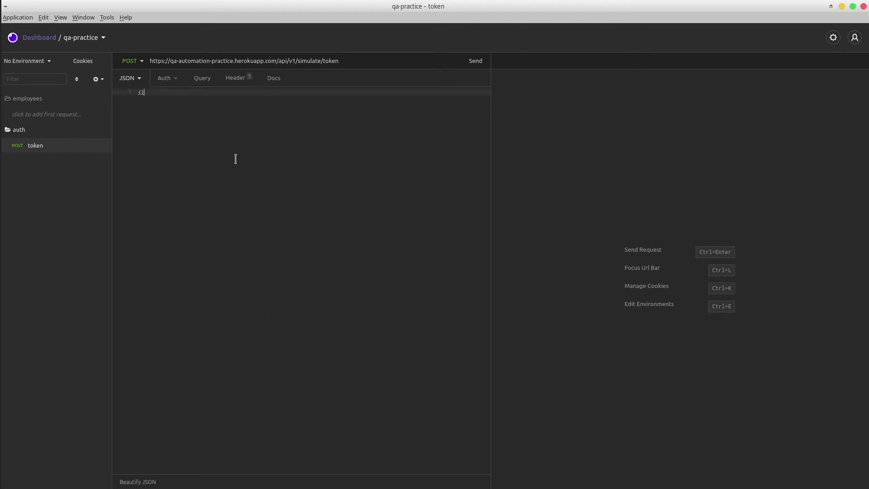
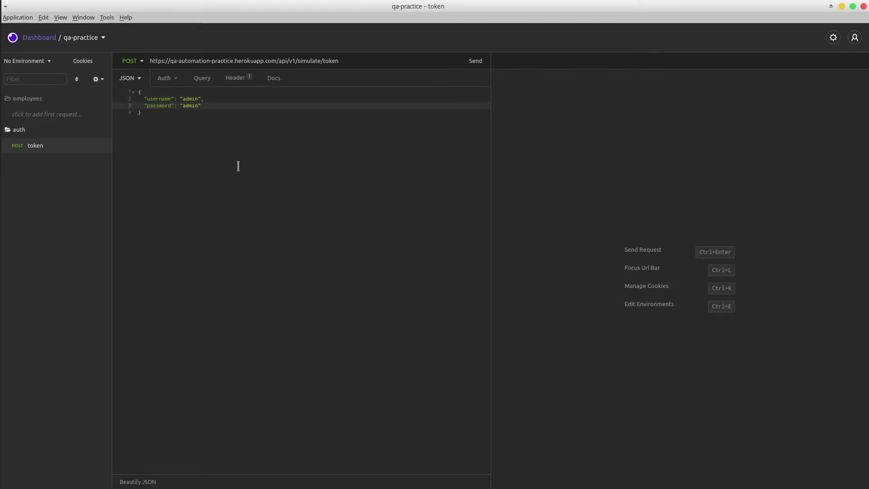
{"action": "left_click", "coordinate": [475, 61]}
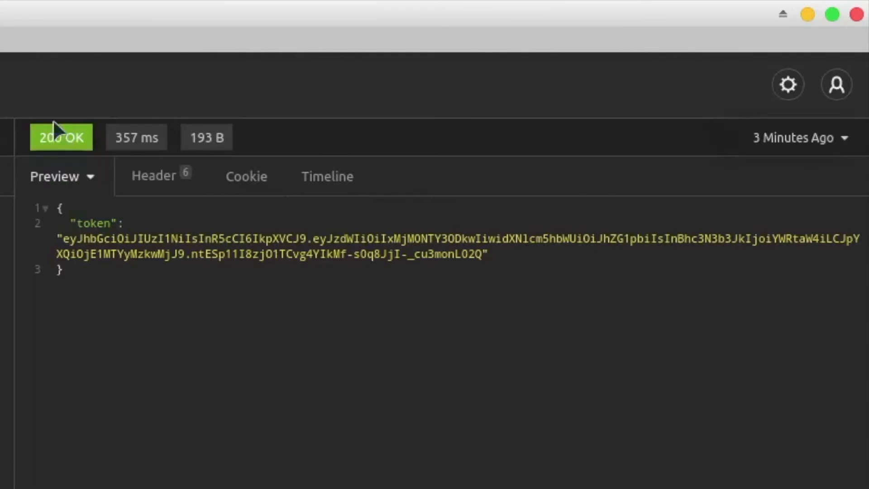
{"action": "left_click", "coordinate": [61, 177]}
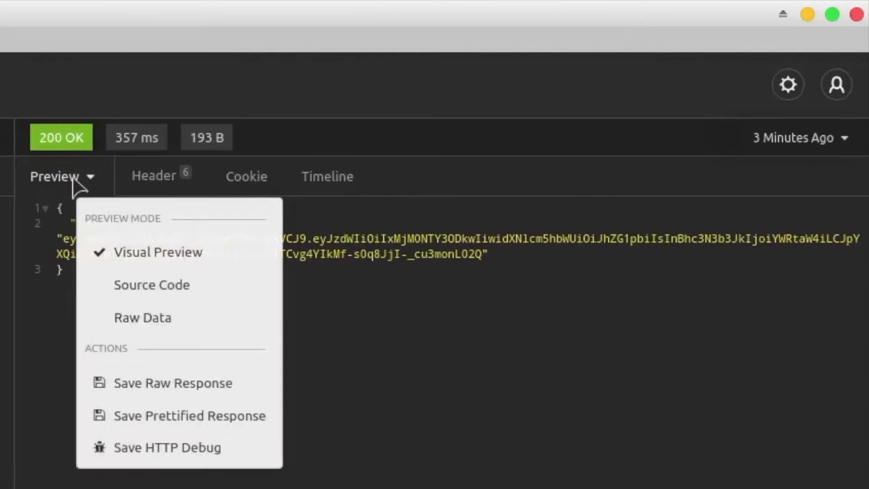
{"action": "mouse_move", "coordinate": [139, 391]}
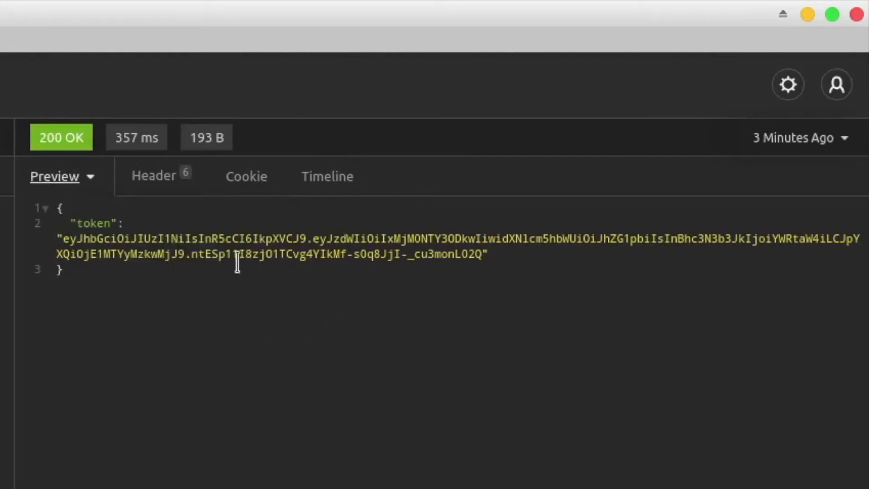
{"action": "mouse_move", "coordinate": [156, 195]}
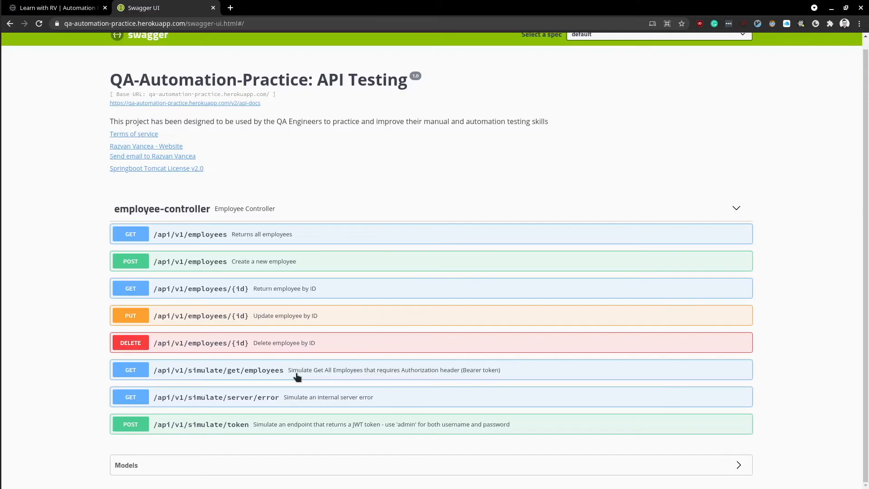
{"action": "mouse_move", "coordinate": [315, 379]}
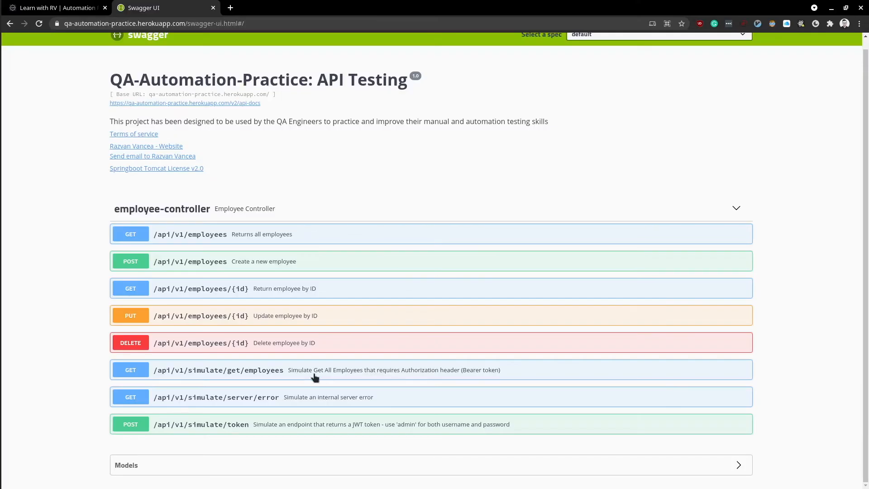
{"action": "mouse_move", "coordinate": [383, 377]}
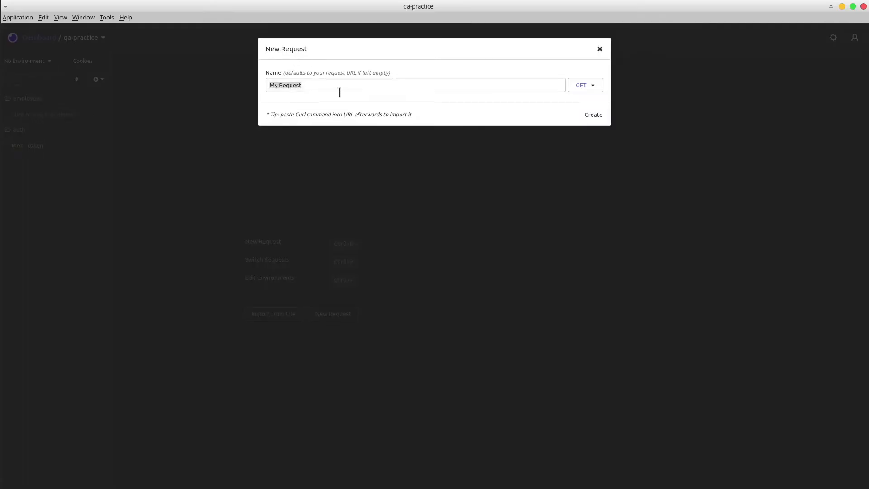
Create a GET request named 'all employees'
{"action": "type", "text": "all"}
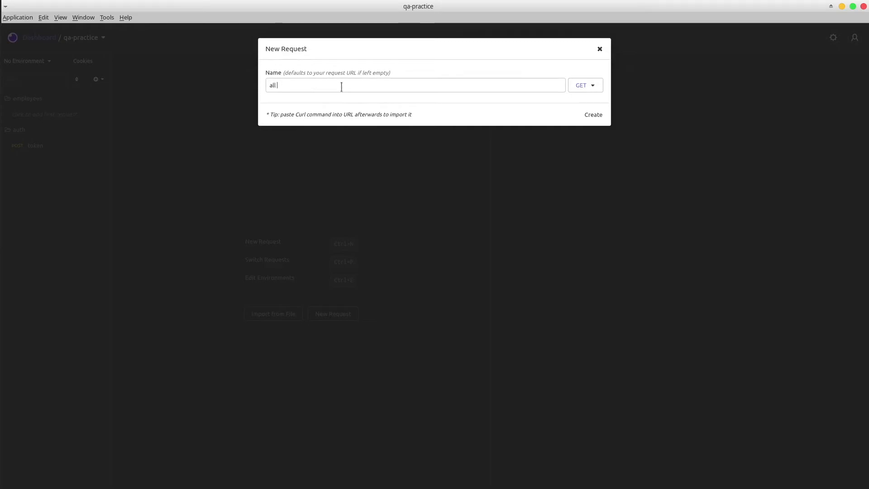
{"action": "type", "text": "employees"}
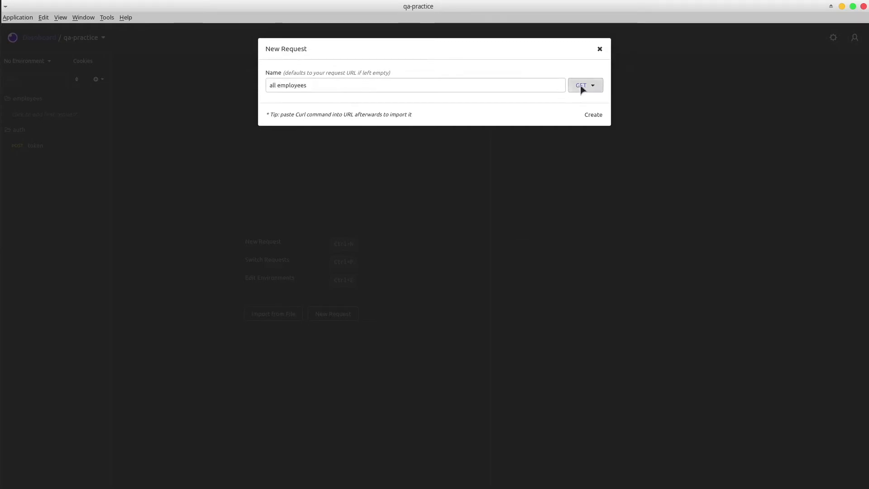
{"action": "left_click", "coordinate": [593, 115]}
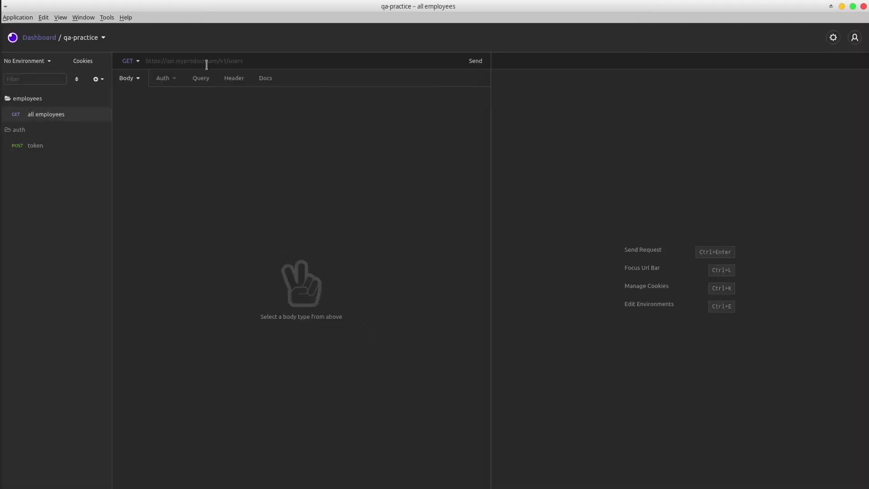
Point it at the simulate/get/employees endpoint and send, getting 401 Unauthorized
{"action": "type", "text": "https://qa-automation-practice.herokuapp.com/swagger-u"}
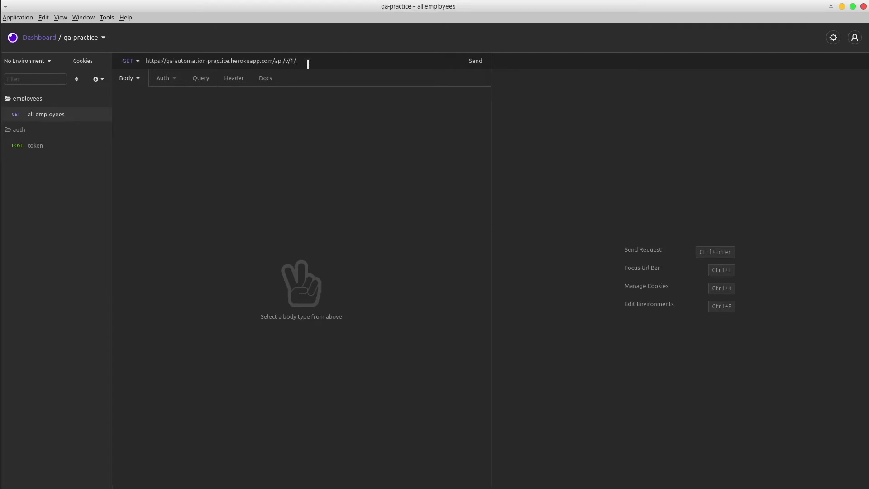
{"action": "type", "text": "simulate/get/employees"}
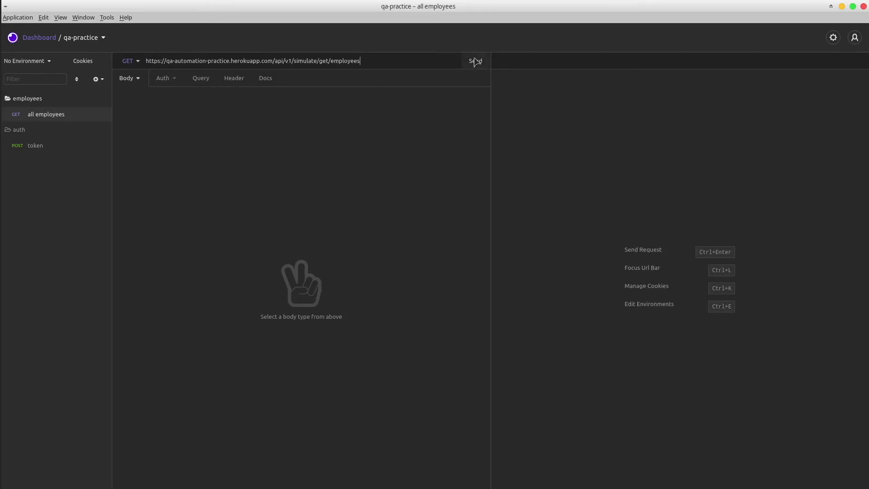
{"action": "left_click", "coordinate": [475, 60]}
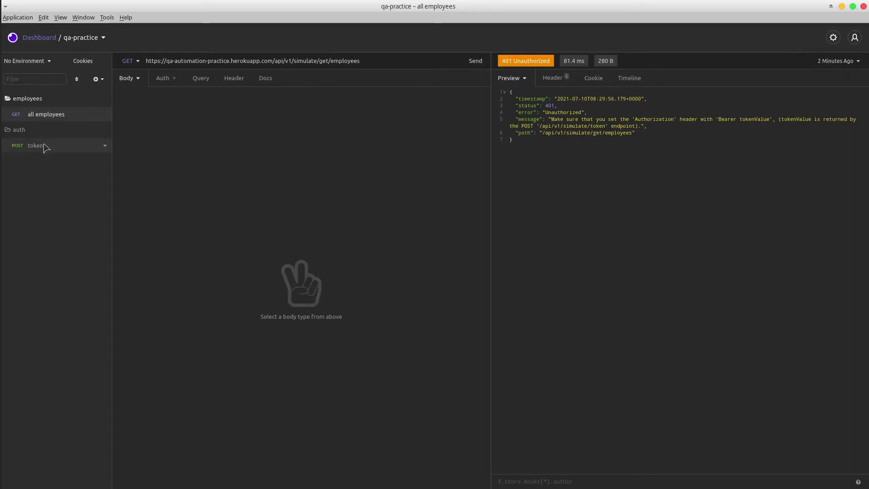
Copy the token from the token response and send all employees with Bearer Token auth
{"action": "left_click", "coordinate": [36, 145]}
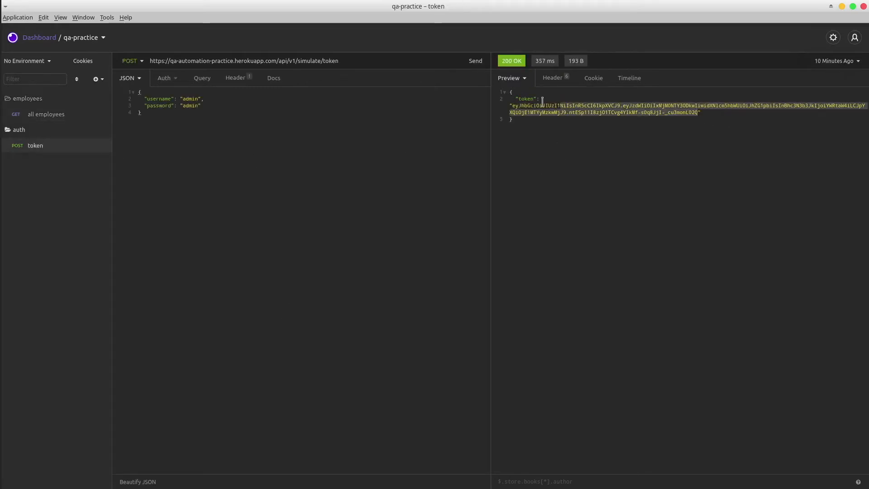
{"action": "right_click", "coordinate": [542, 105]}
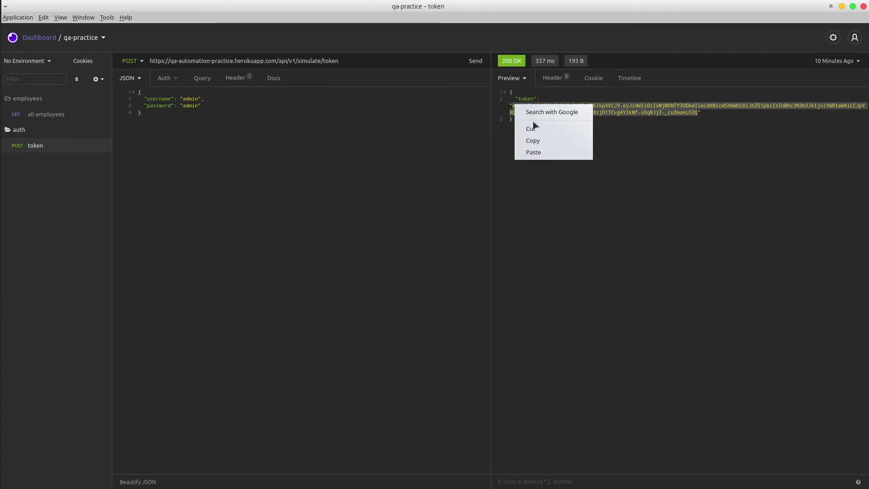
{"action": "left_click", "coordinate": [45, 114]}
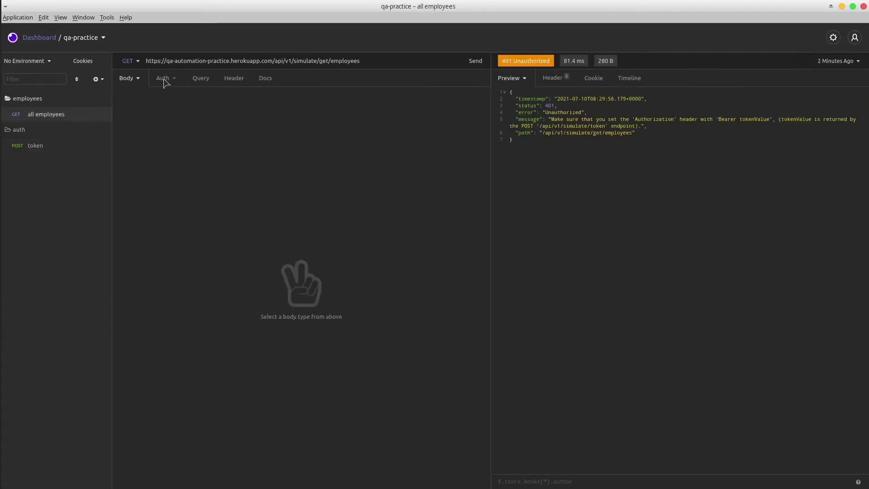
{"action": "left_click", "coordinate": [163, 78]}
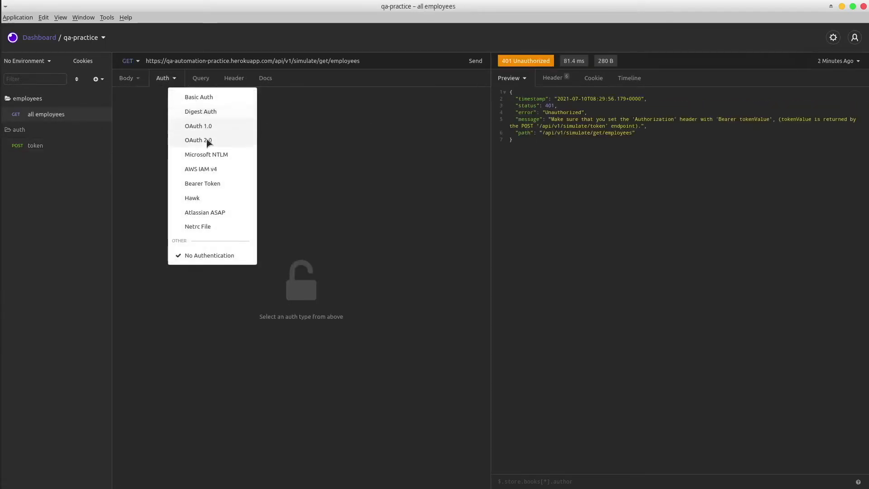
{"action": "left_click", "coordinate": [202, 183]}
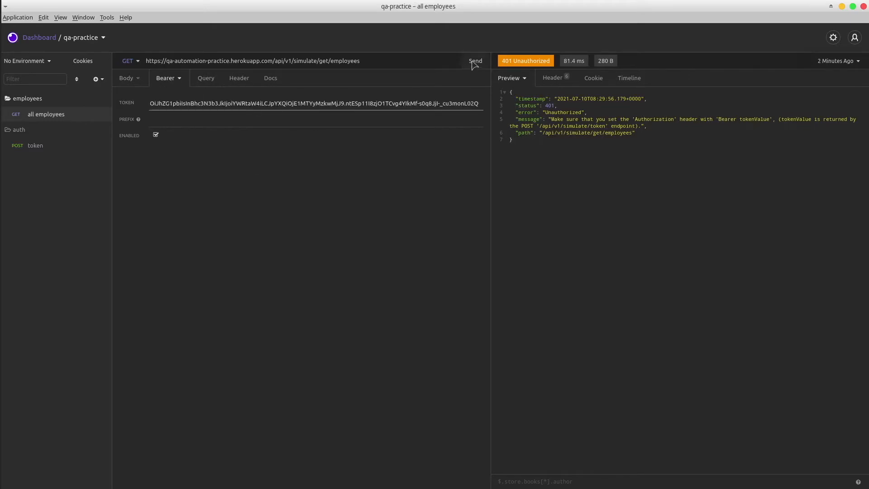
{"action": "left_click", "coordinate": [475, 61]}
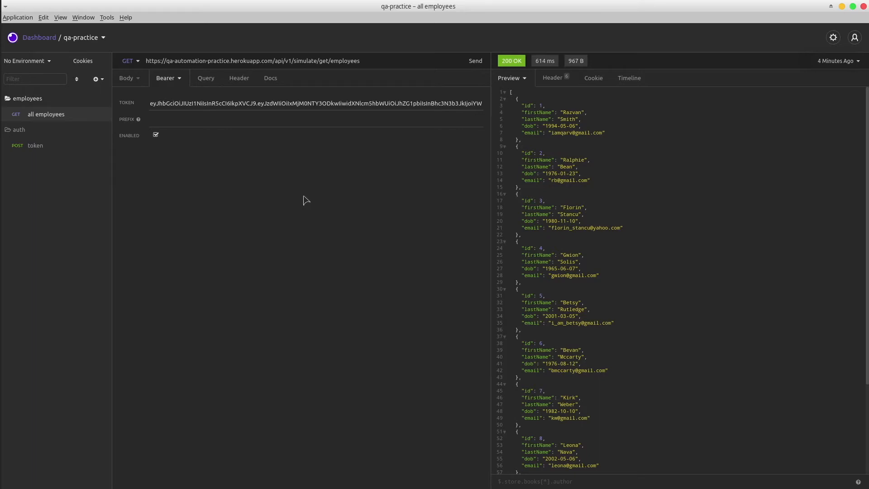
{"action": "mouse_move", "coordinate": [314, 202]}
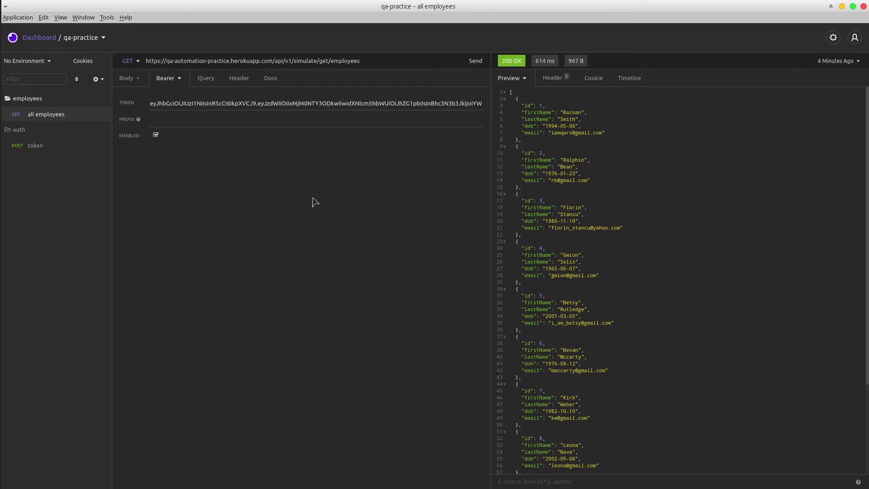
Add a sub environment named 'production' and define a prod_url variable in it
{"action": "left_click", "coordinate": [24, 61]}
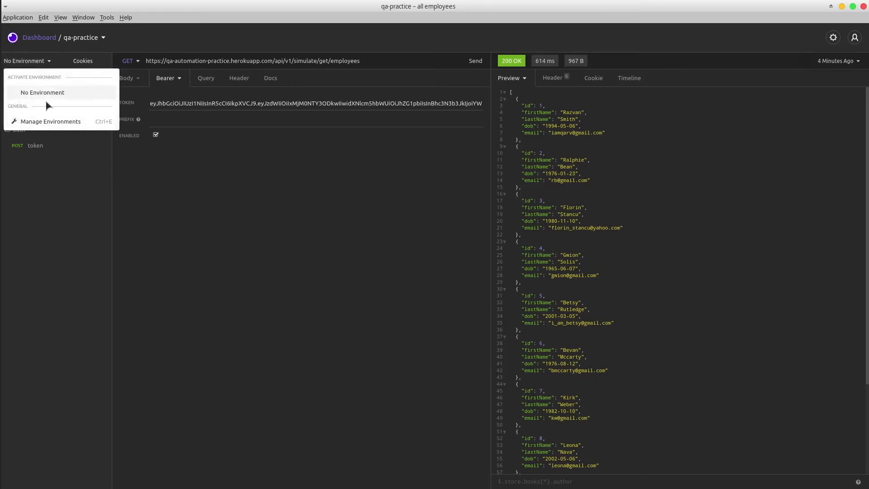
{"action": "left_click", "coordinate": [50, 121]}
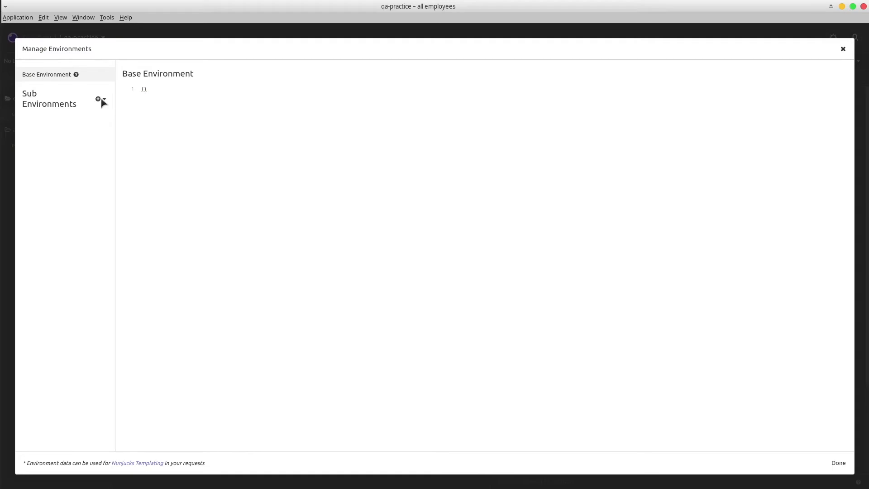
{"action": "left_click", "coordinate": [98, 98]}
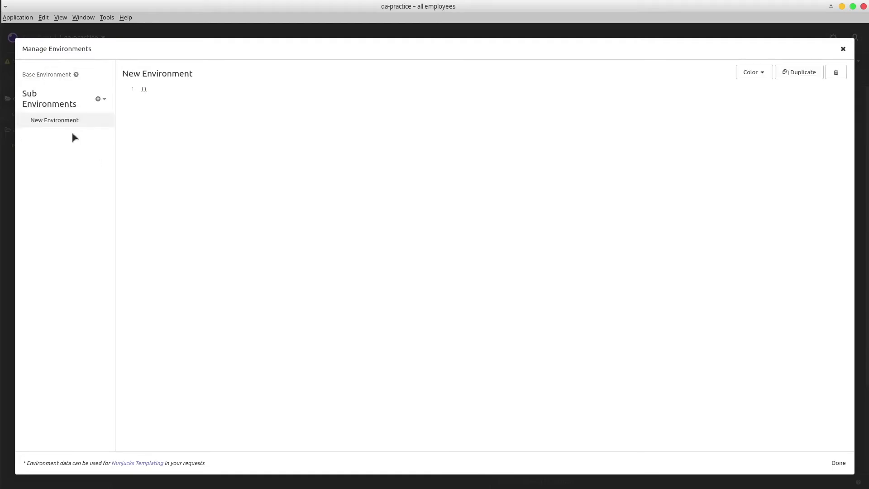
{"action": "double_click", "coordinate": [54, 120]}
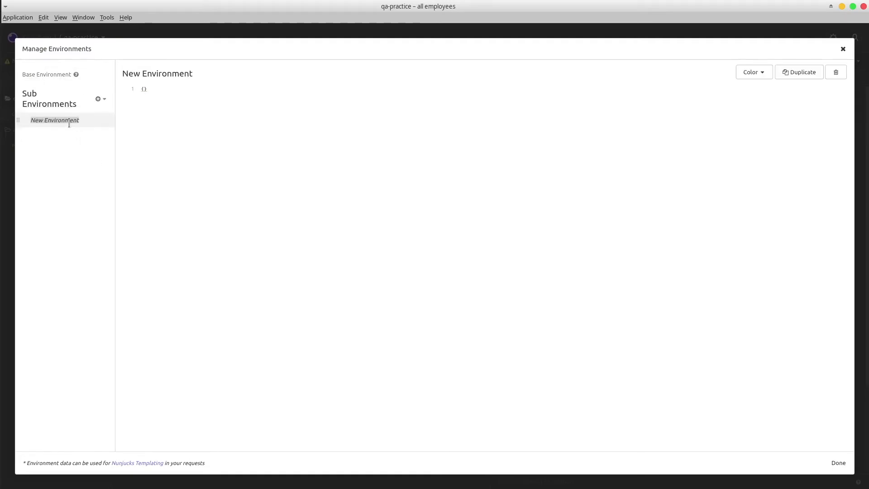
{"action": "type", "text": "production"}
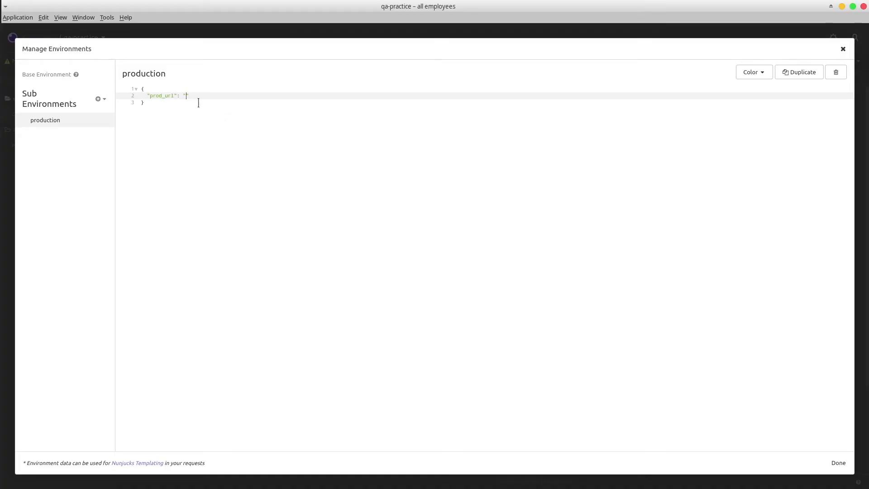
{"action": "type", "text": "qa-automation-practice.herokuapp.com"}
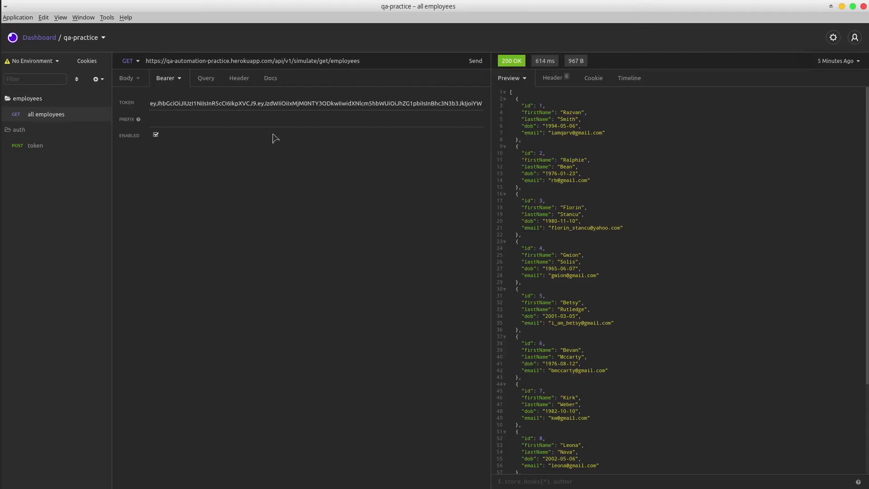
Switch to the production environment and resend the POST token request
{"action": "left_click", "coordinate": [31, 60]}
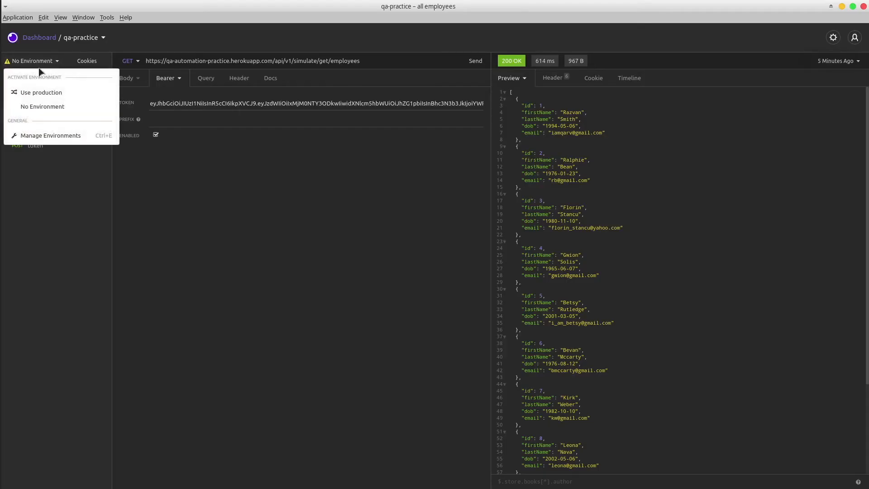
{"action": "left_click", "coordinate": [41, 92]}
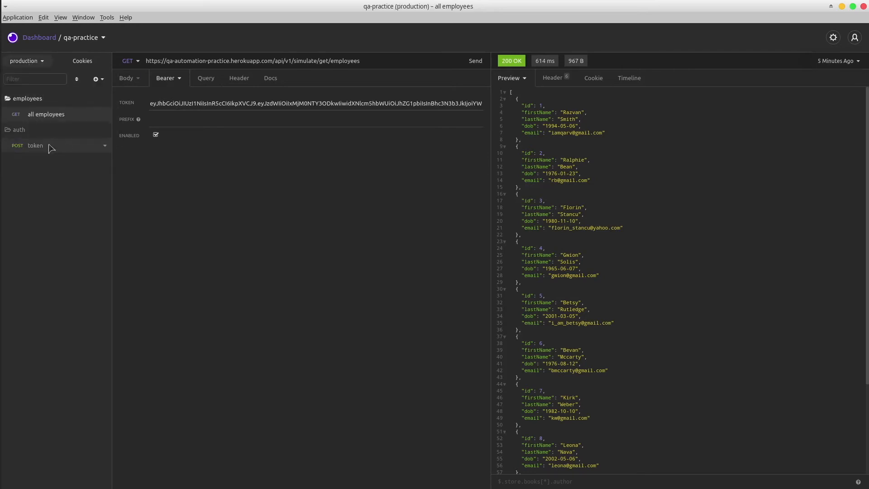
{"action": "left_click", "coordinate": [34, 145]}
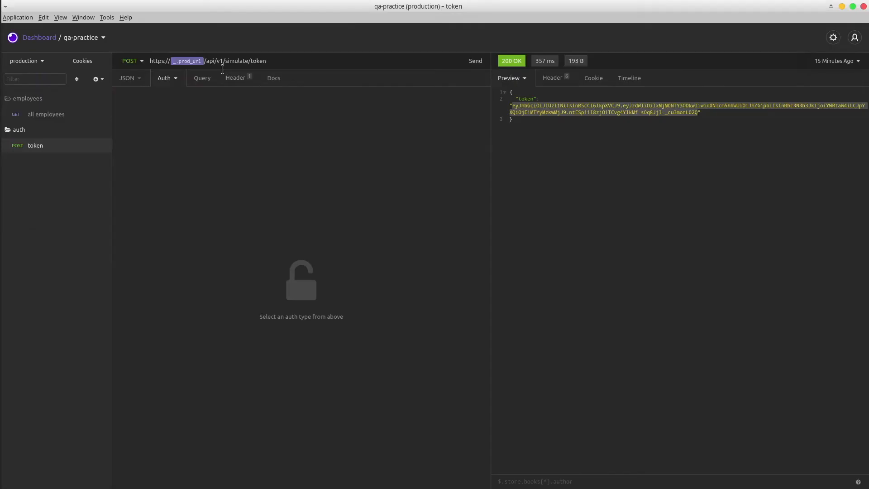
{"action": "left_click", "coordinate": [475, 60]}
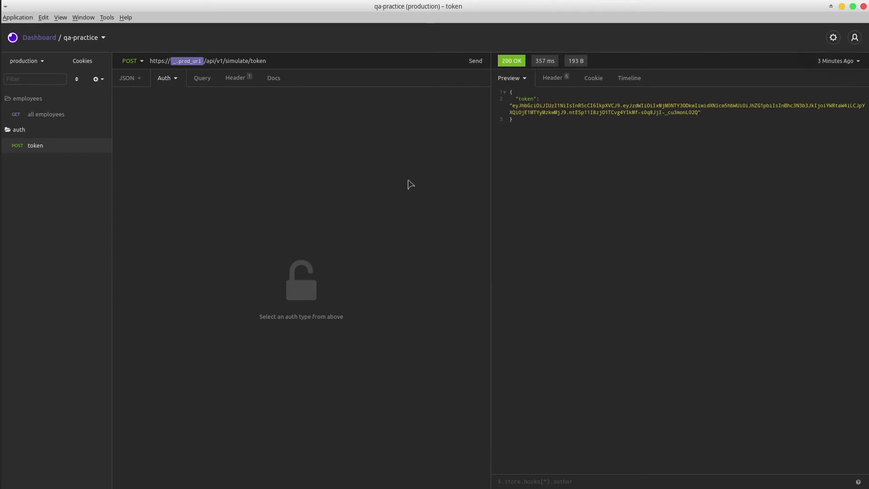
{"action": "mouse_move", "coordinate": [255, 157]}
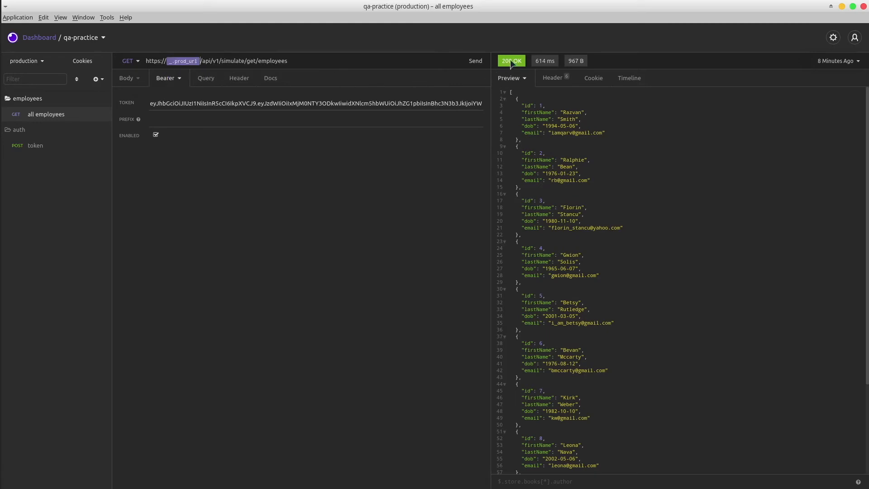
Resend GET all employees against prod_url and select the hard-coded Bearer token
{"action": "left_click", "coordinate": [475, 61]}
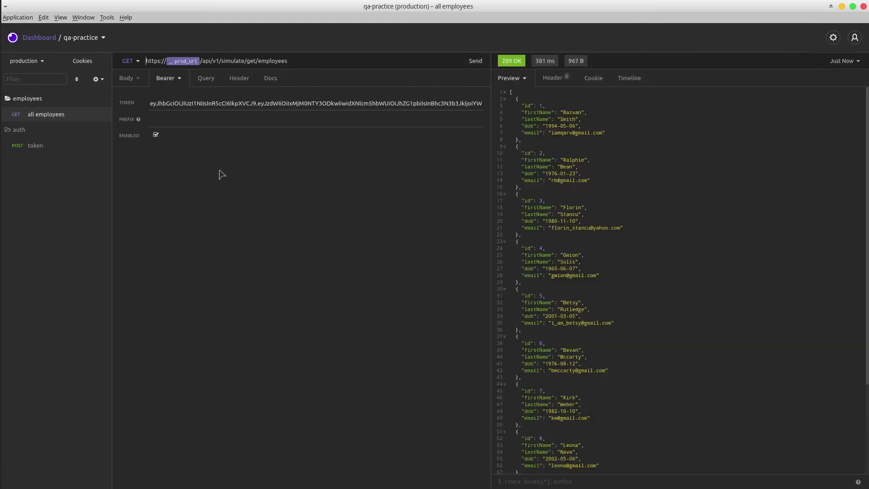
{"action": "mouse_move", "coordinate": [54, 147]}
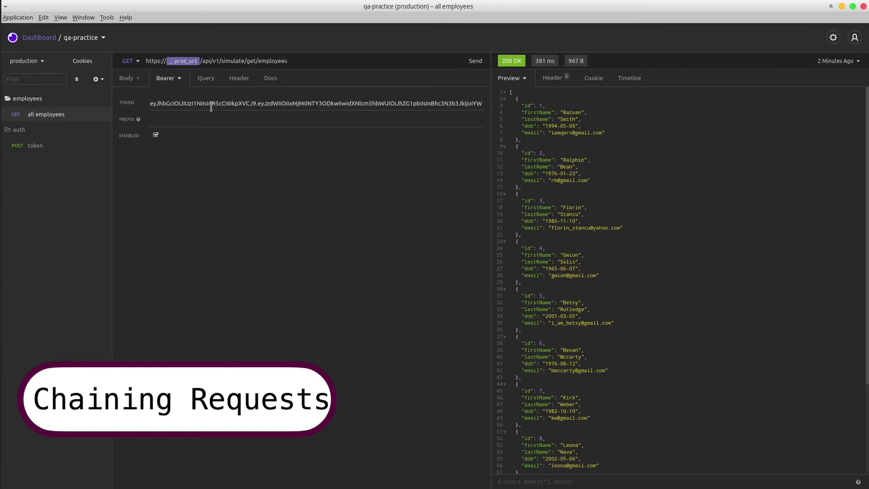
{"action": "mouse_move", "coordinate": [215, 107]}
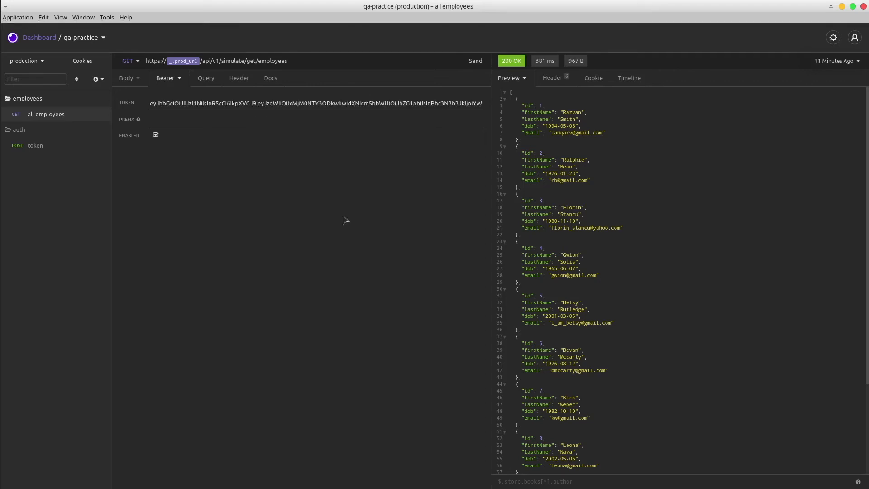
{"action": "left_click", "coordinate": [234, 103]}
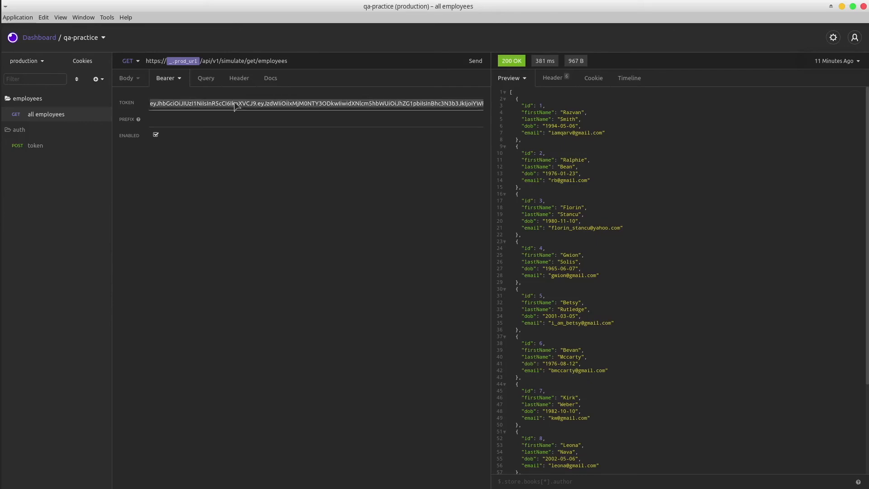
Replace the Bearer token with a Response ⇒ Body Attribute tag and open its settings
{"action": "type", "text": "response 'body', '', '', 'never', 60"}
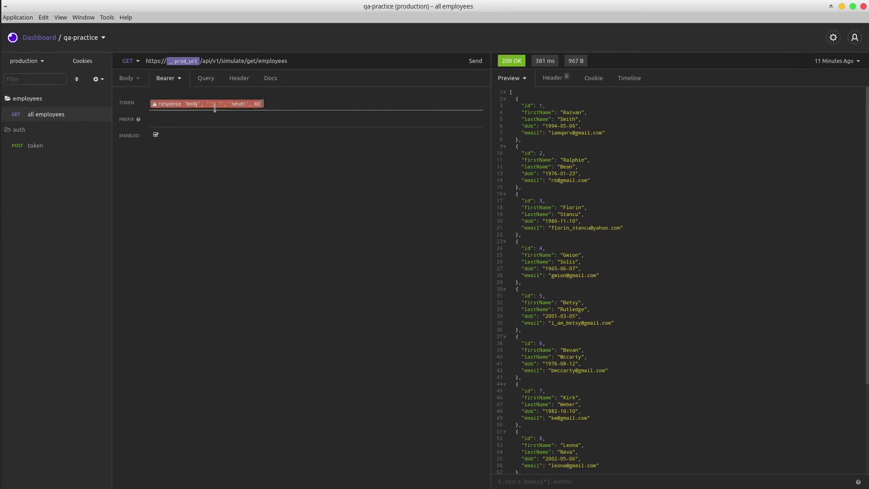
{"action": "mouse_move", "coordinate": [205, 107]}
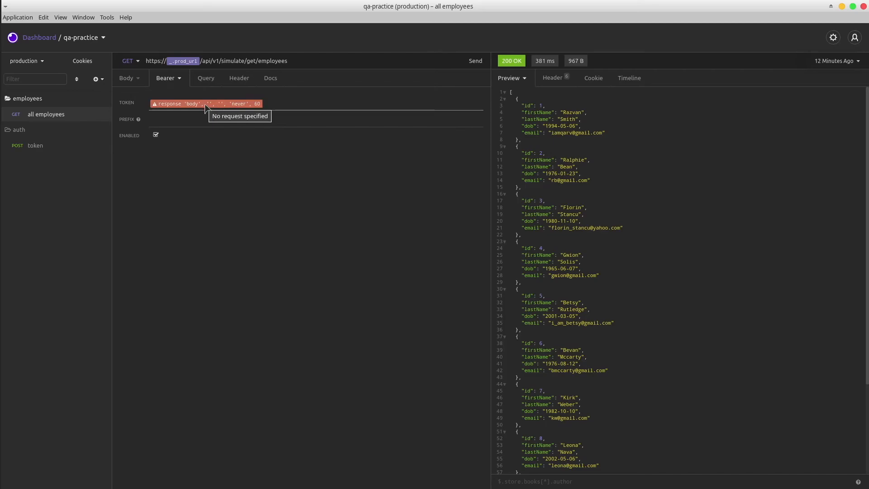
{"action": "left_click", "coordinate": [205, 104]}
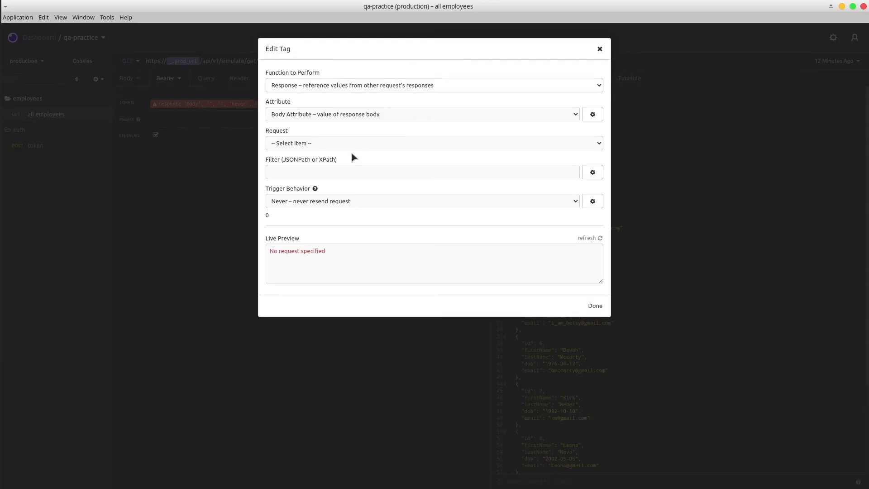
{"action": "mouse_move", "coordinate": [70, 112]}
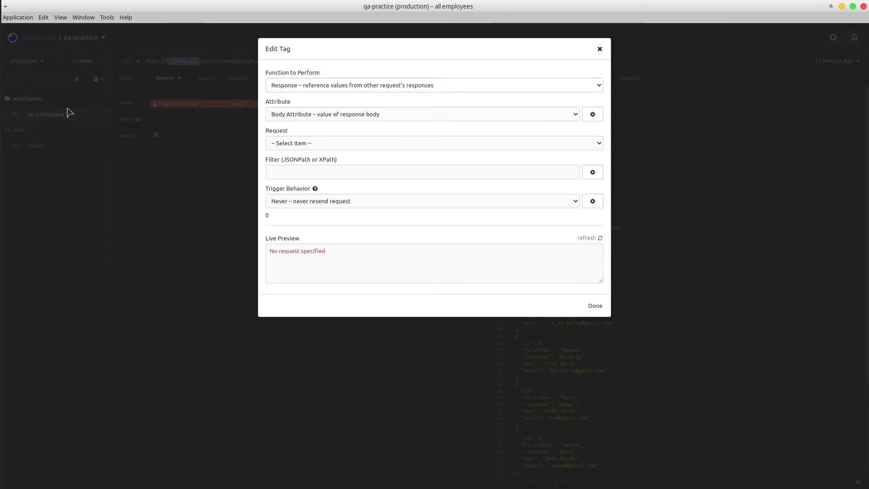
{"action": "mouse_move", "coordinate": [73, 111]}
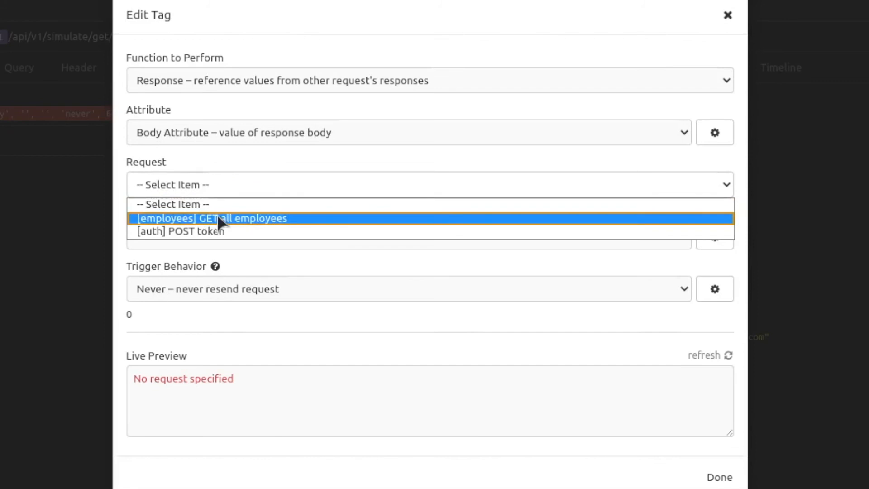
Source the response tag from [auth] POST token with filter $
{"action": "left_click", "coordinate": [180, 231]}
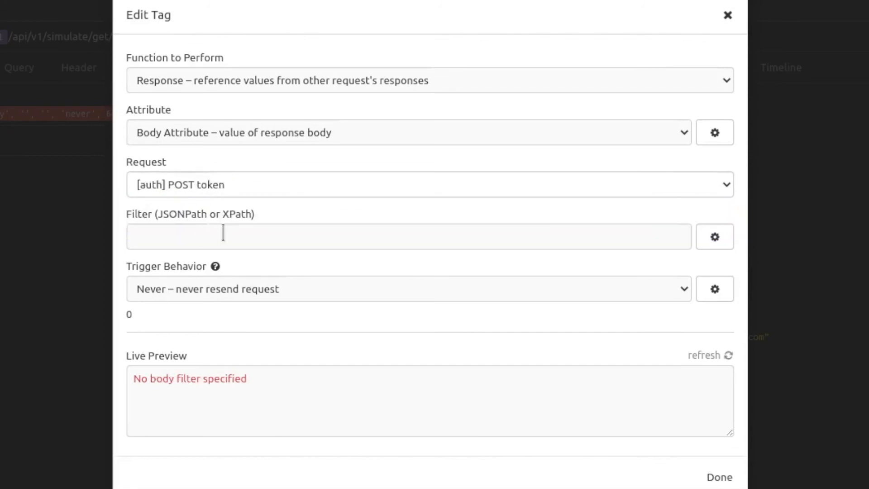
{"action": "mouse_move", "coordinate": [224, 203]}
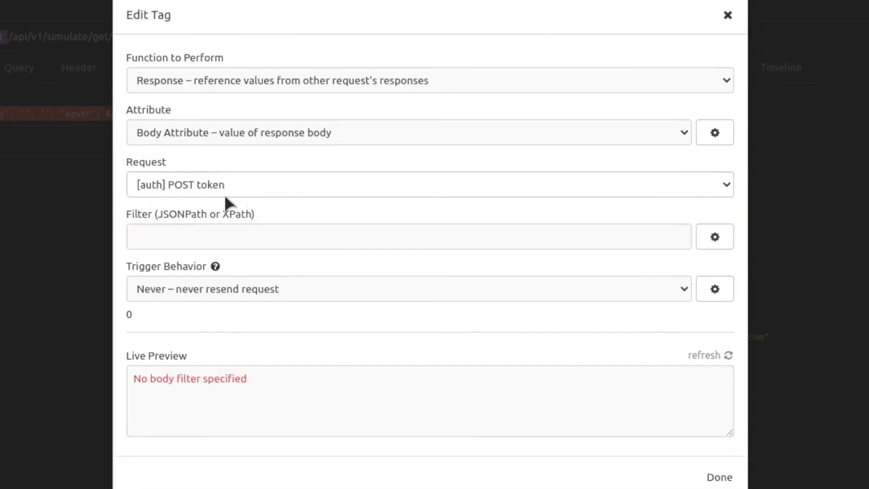
{"action": "left_click", "coordinate": [268, 244]}
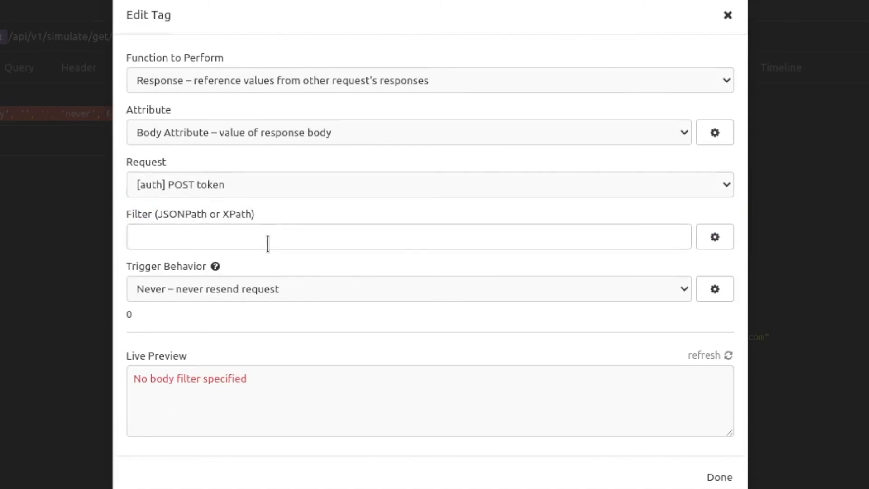
{"action": "left_click", "coordinate": [268, 244]}
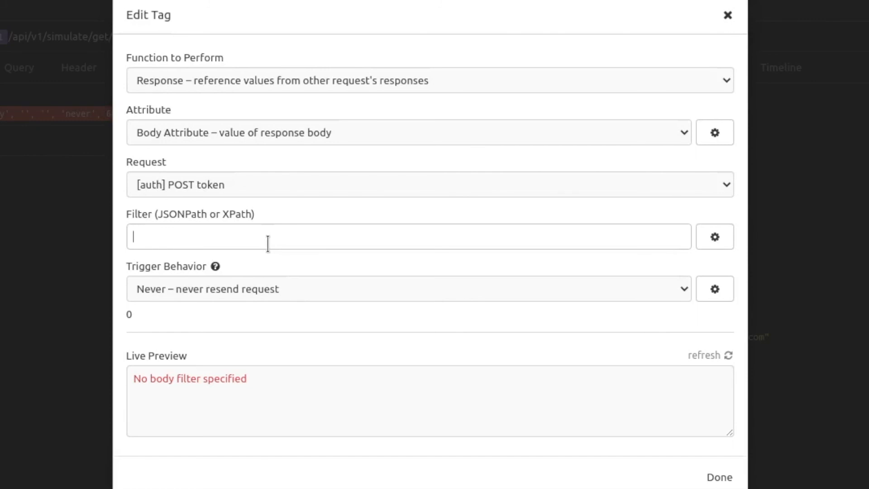
{"action": "type", "text": "$"}
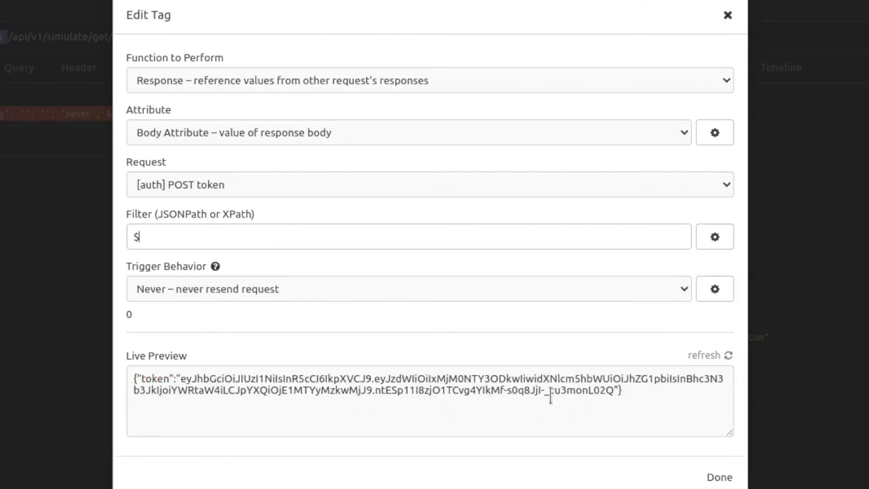
{"action": "mouse_move", "coordinate": [139, 378]}
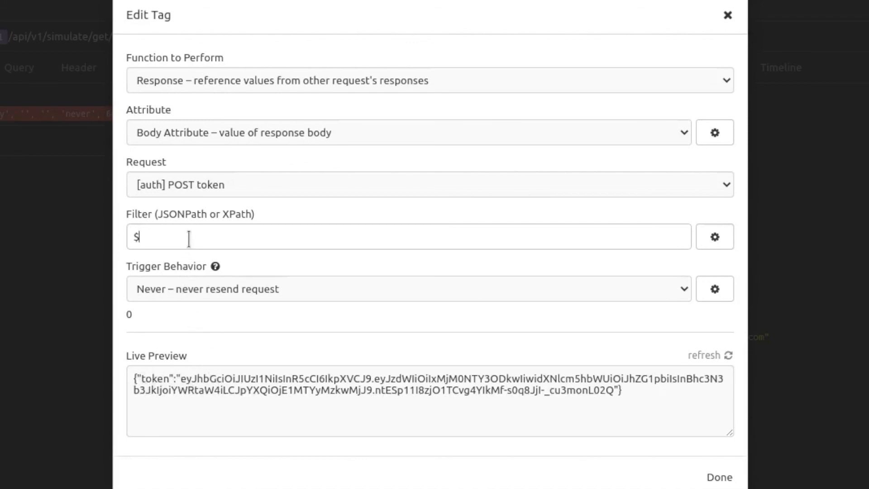
Filter the tag to $.token, trigger Always – resend when needed, and confirm
{"action": "type", "text": ".token"}
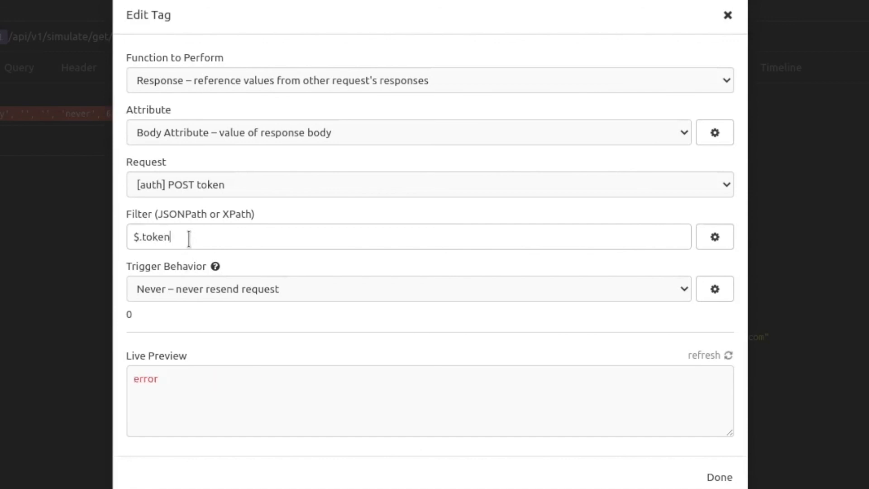
{"action": "left_click", "coordinate": [727, 355]}
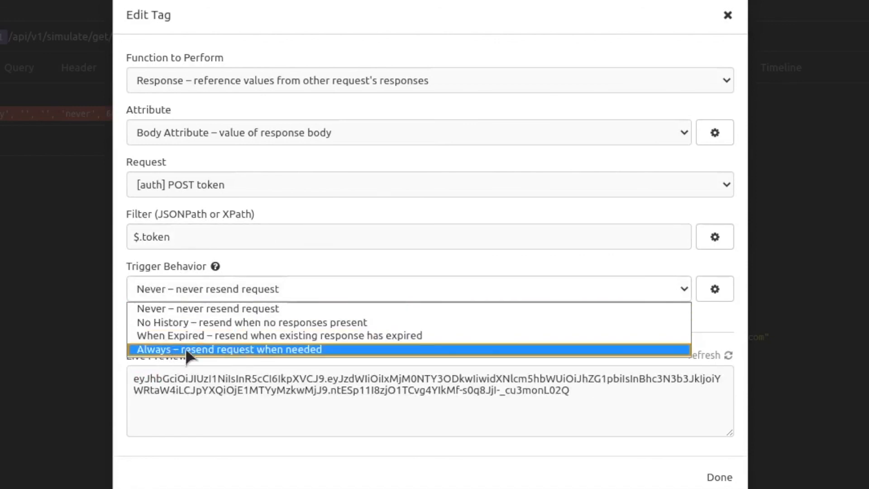
{"action": "mouse_move", "coordinate": [218, 357]}
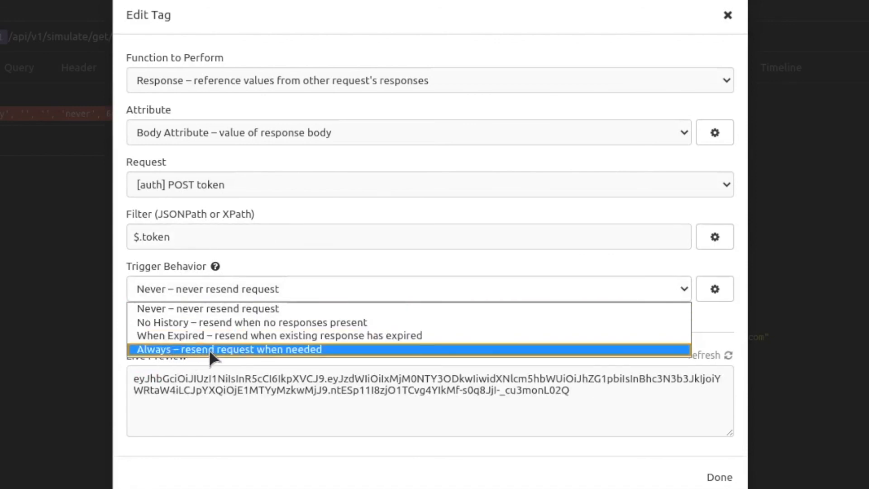
{"action": "left_click", "coordinate": [228, 349]}
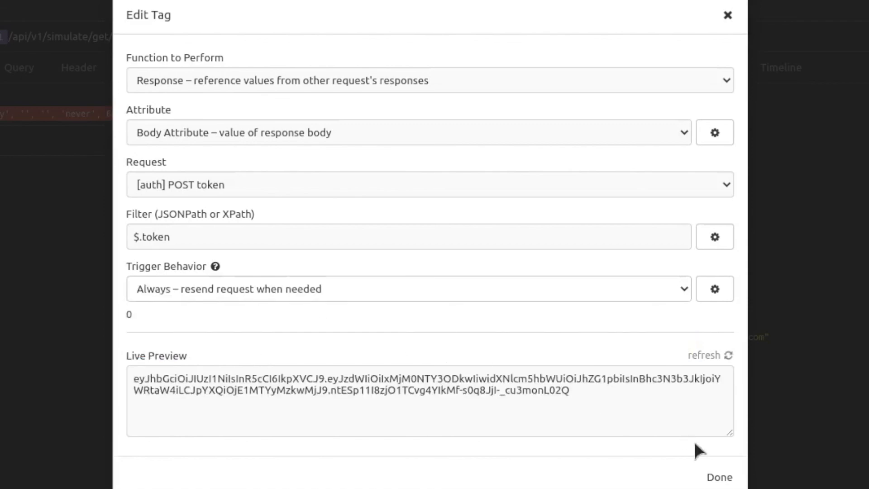
{"action": "left_click", "coordinate": [722, 476]}
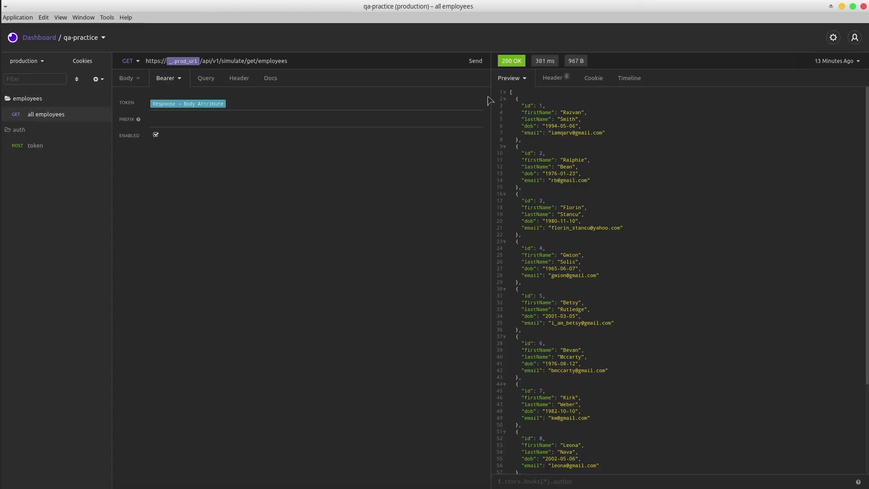
Send GET all employees using the chained JWT Bearer token
{"action": "left_click", "coordinate": [475, 60]}
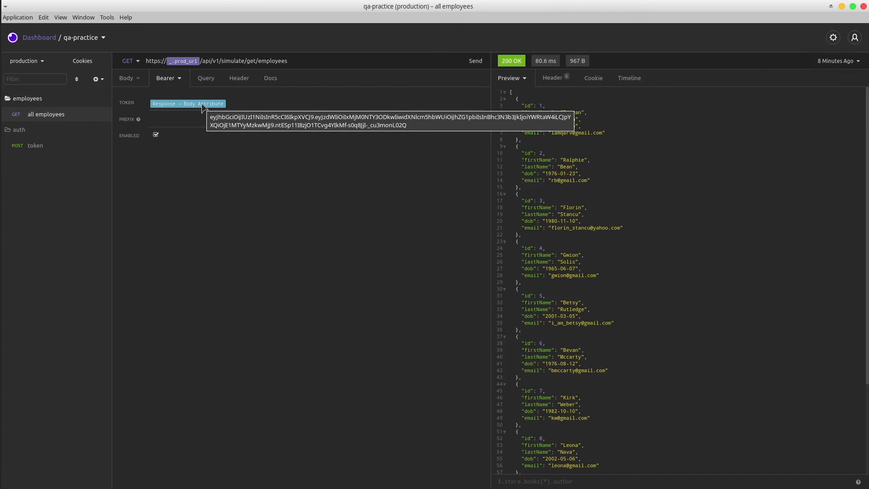
{"action": "mouse_move", "coordinate": [588, 234]}
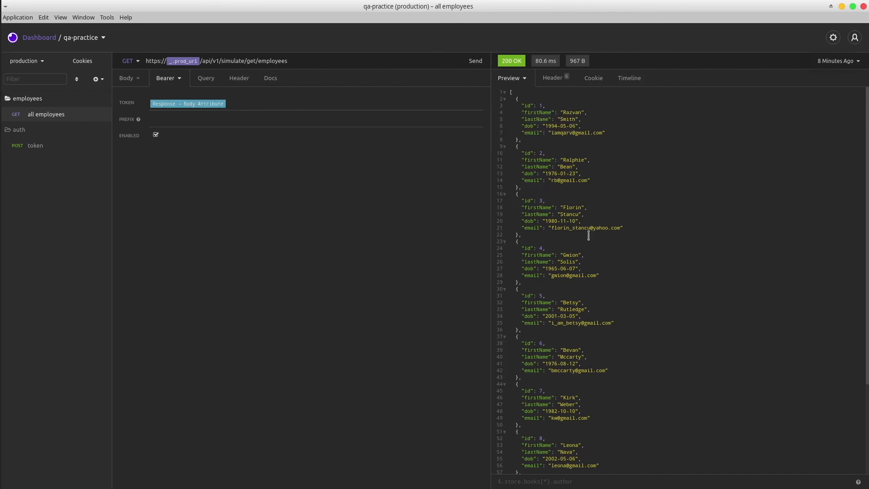